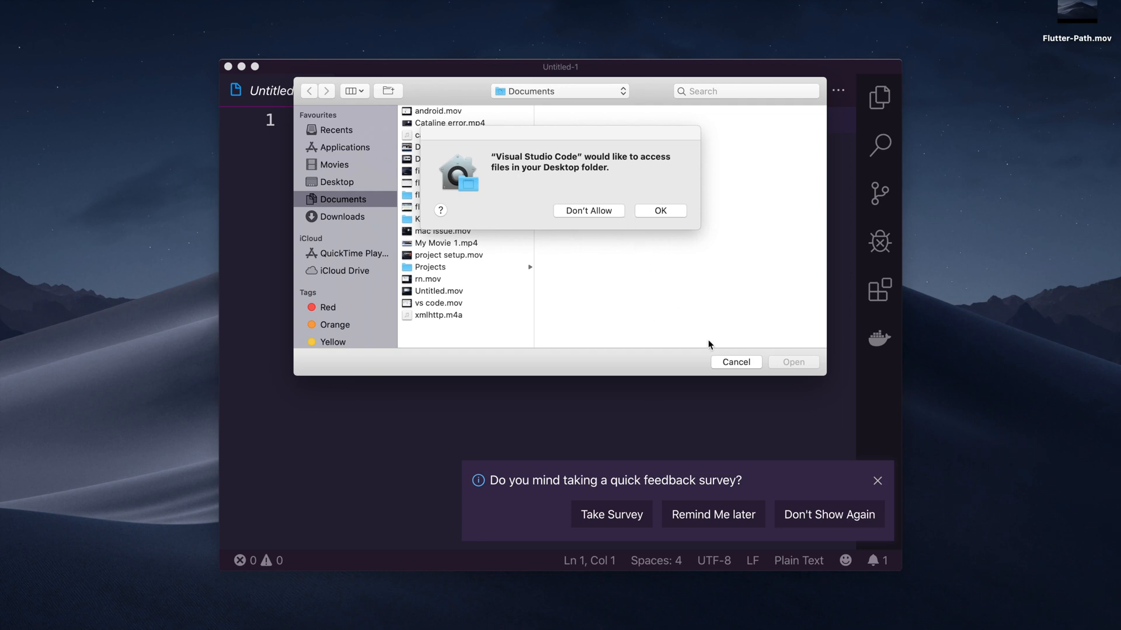
Step: Cancel the Open dialog, allow Desktop folder access, and bring Terminal to the front
{"action": "left_click", "coordinate": [735, 361]}
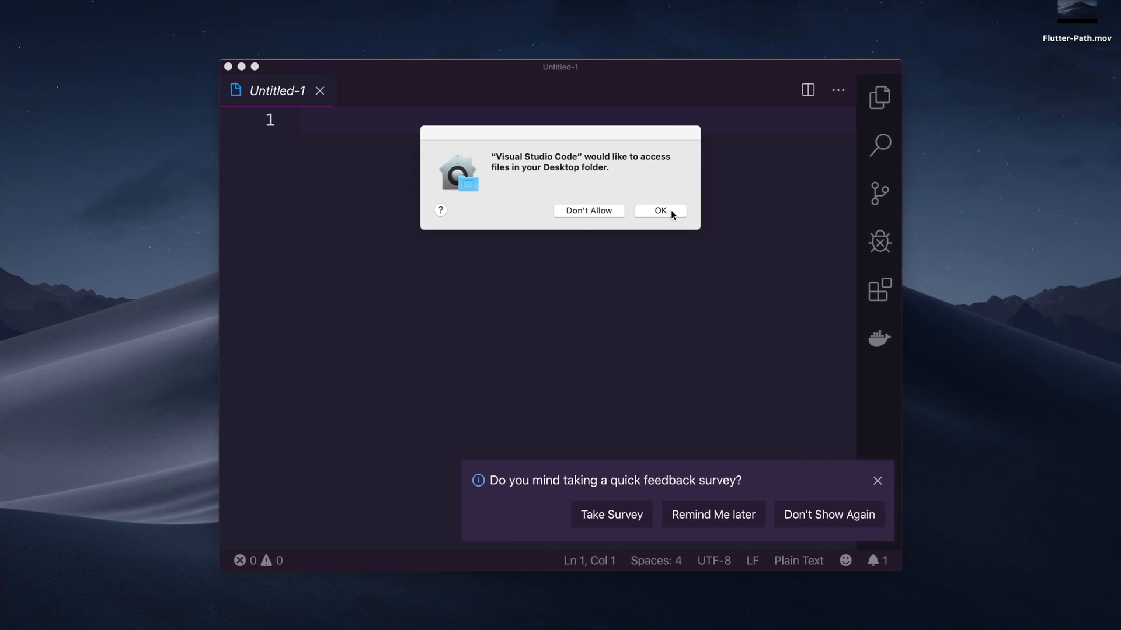
{"action": "left_click", "coordinate": [660, 210]}
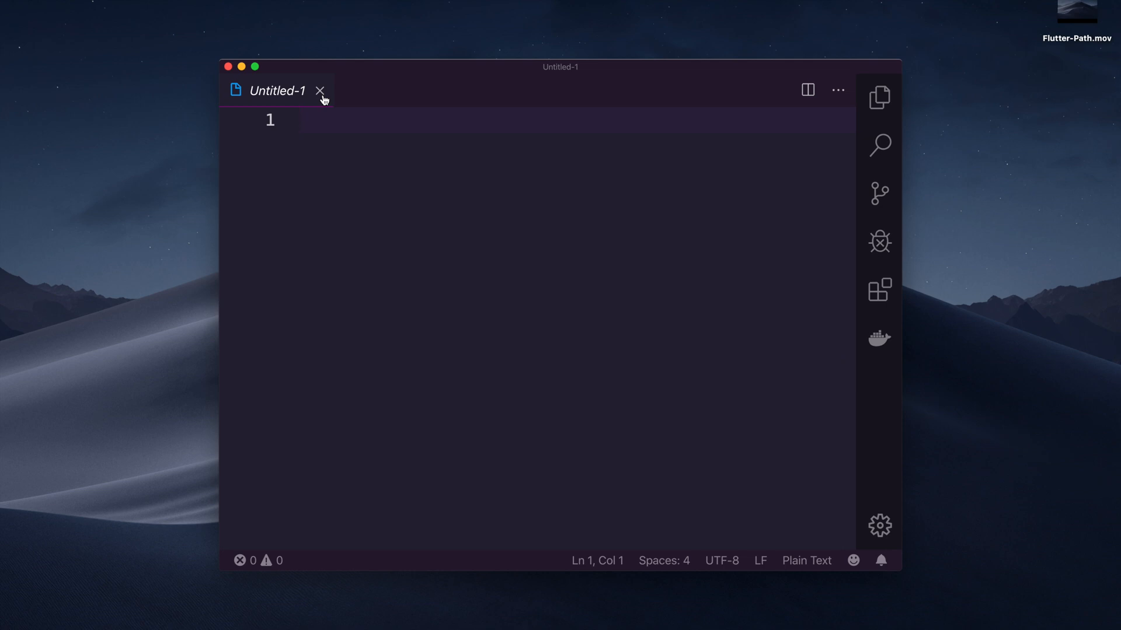
{"action": "left_click", "coordinate": [320, 91]}
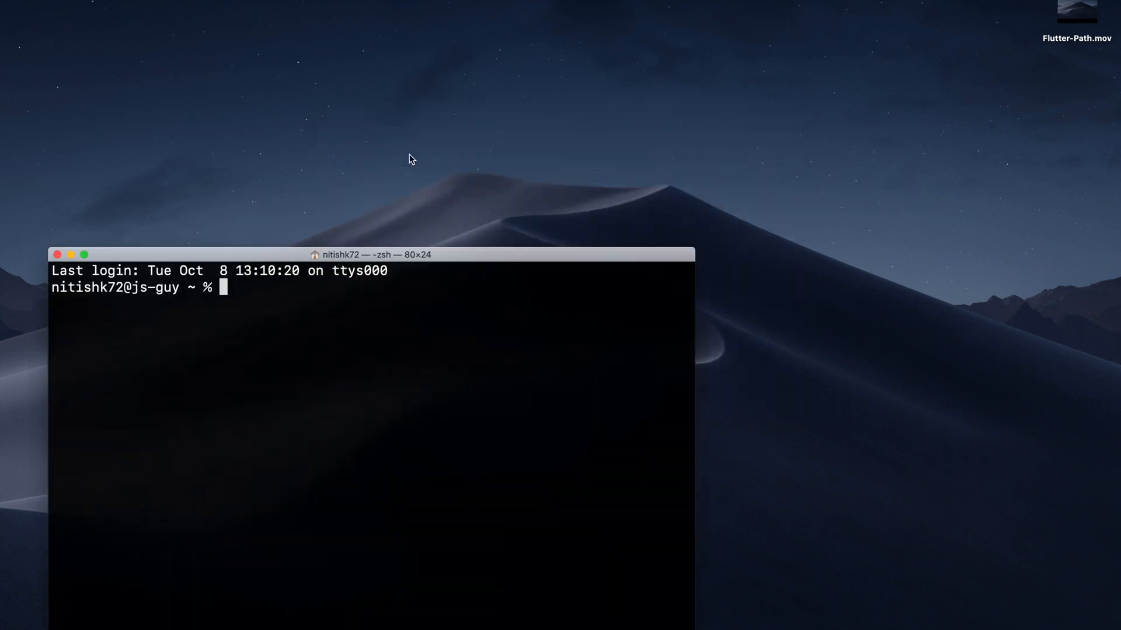
Step: Run cd Desktop, then ls in Terminal
{"action": "type", "text": "cd Desktop"}
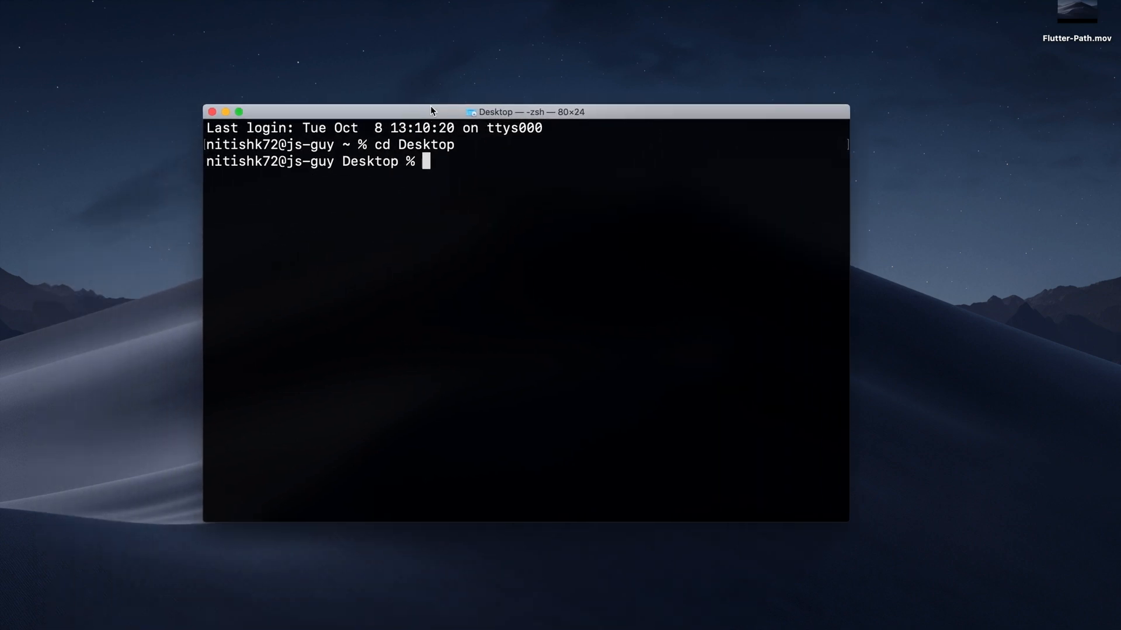
{"action": "type", "text": "ls"}
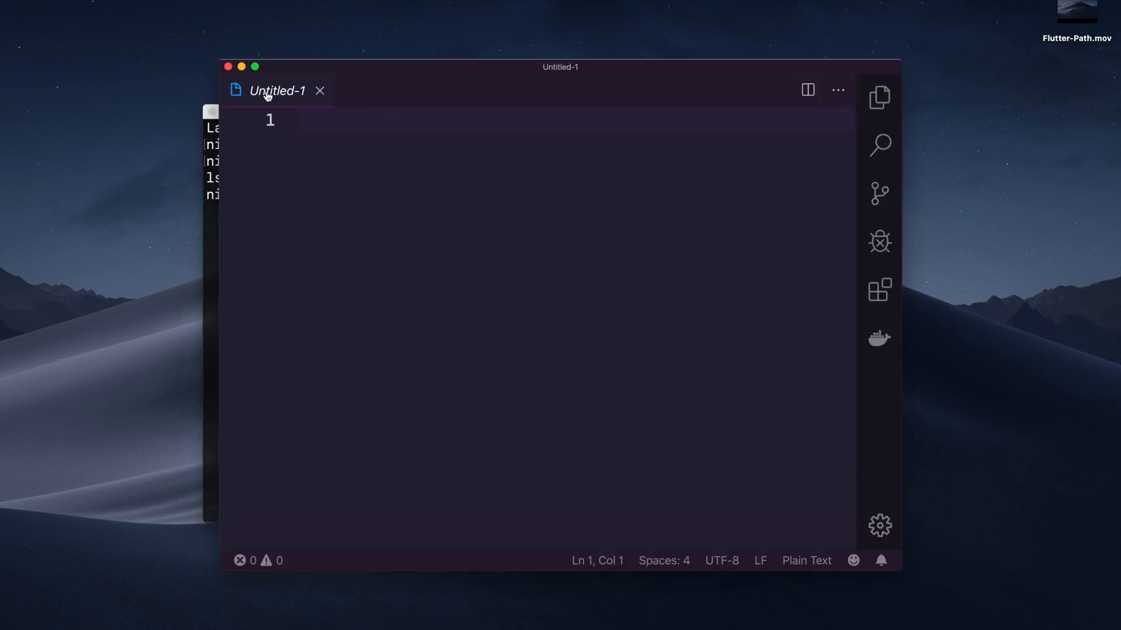
Step: Run Flutter: New Project from the command palette, naming it demo_cataline
{"action": "key", "text": "Cmd+Shift+P"}
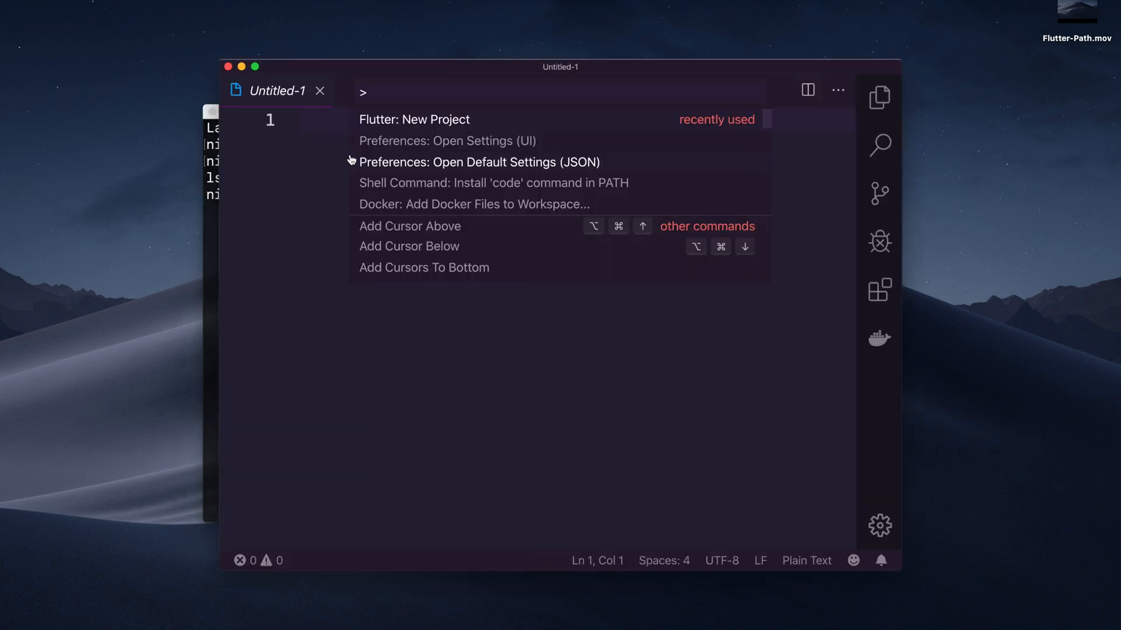
{"action": "left_click", "coordinate": [413, 120]}
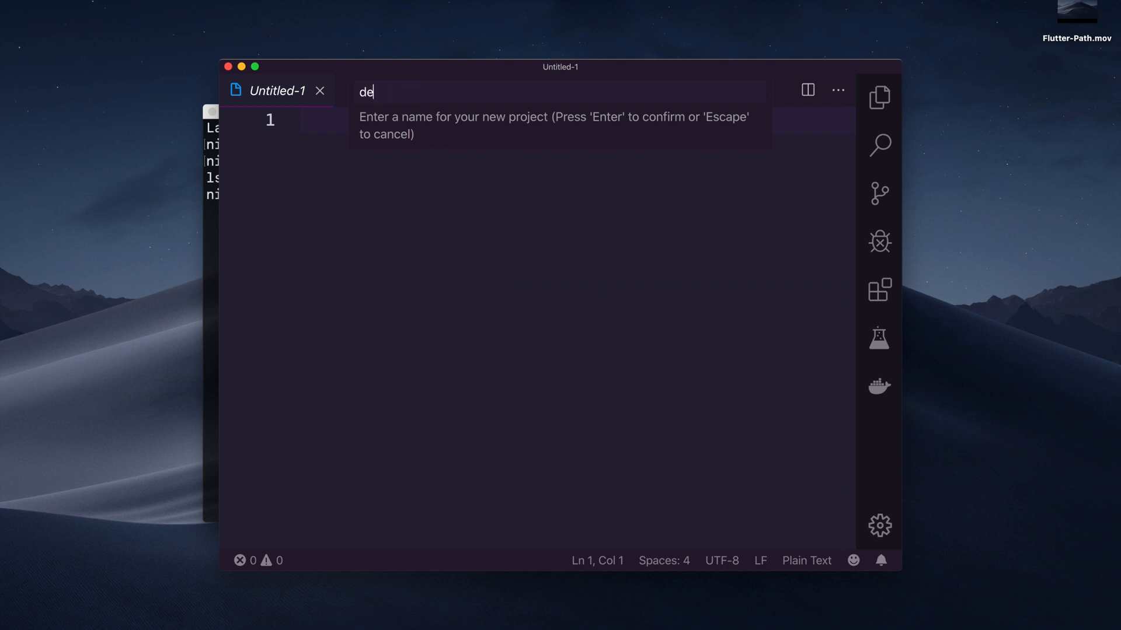
{"action": "type", "text": "mo_va"}
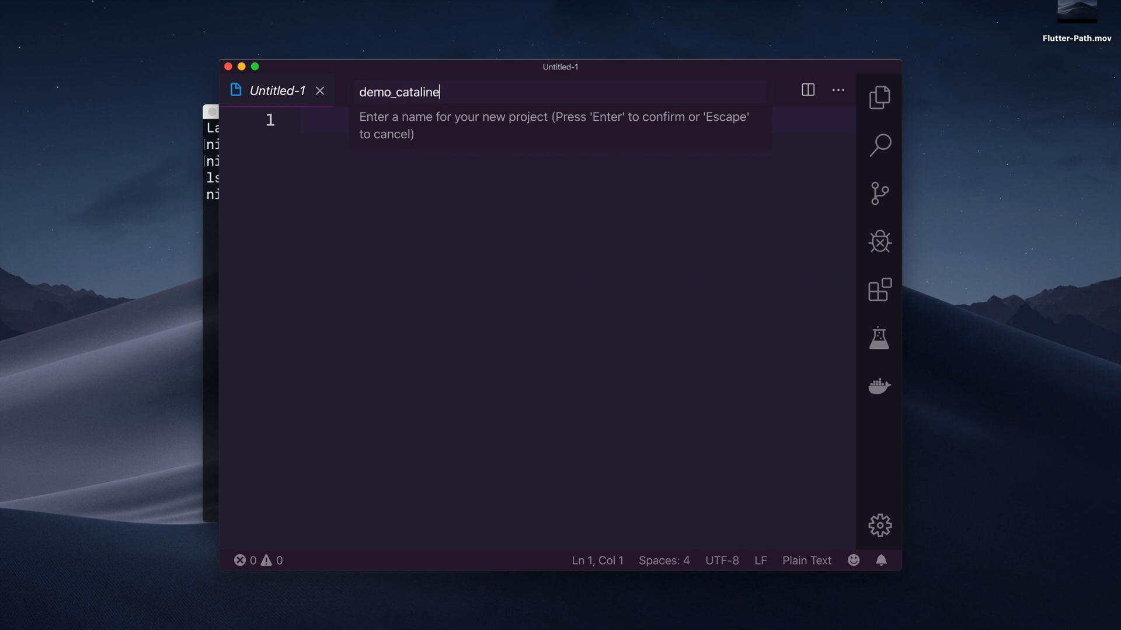
{"action": "key", "text": "Enter"}
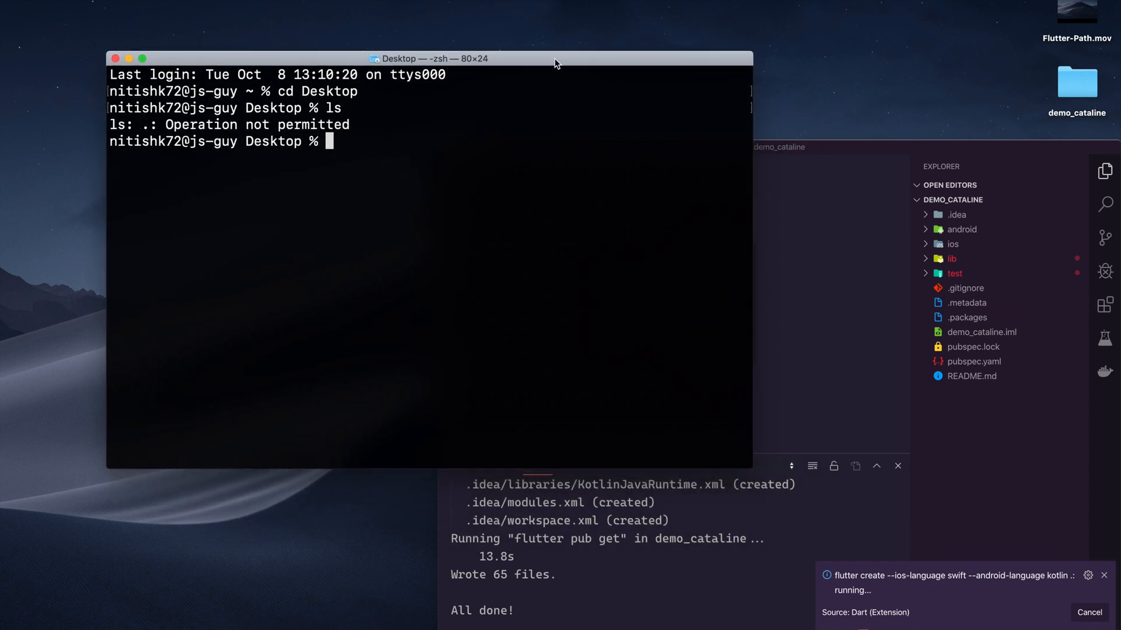
Step: Run ls in the Desktop folder again, getting 'Operation not permitted'
{"action": "type", "text": "ls"}
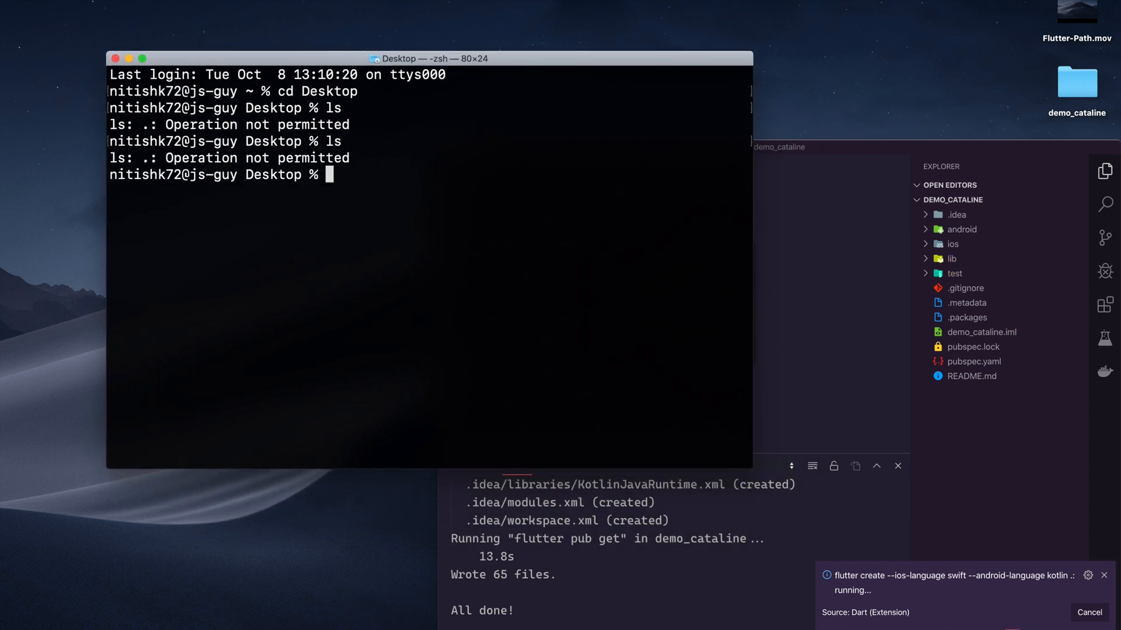
{"action": "mouse_move", "coordinate": [874, 338]}
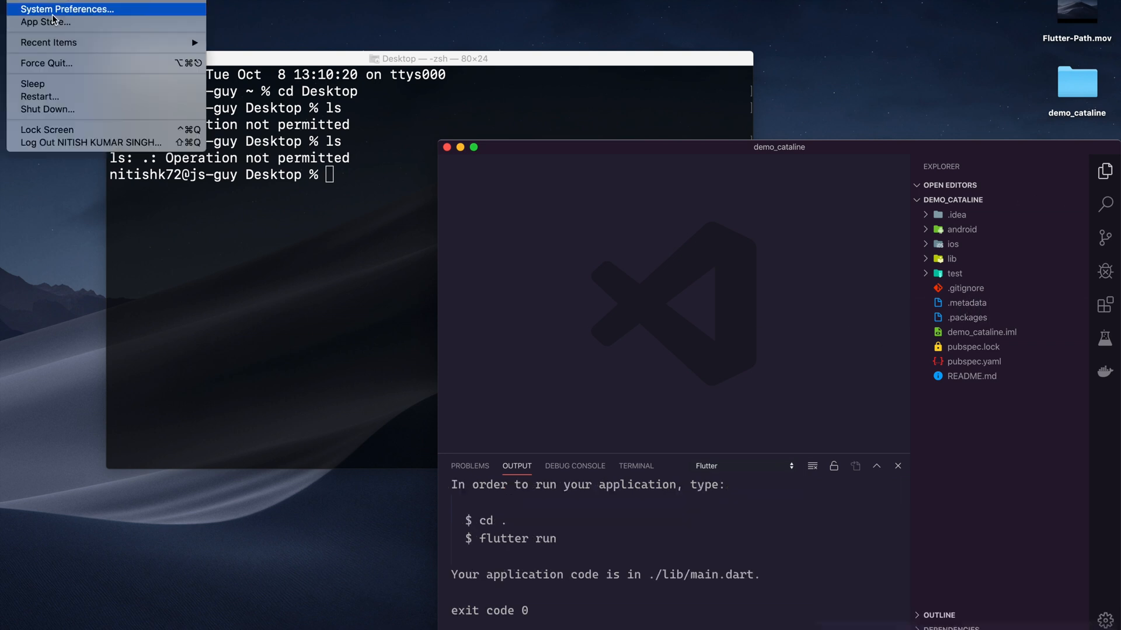
Step: Open Security & Privacy in System Preferences and click the lock to unlock it
{"action": "left_click", "coordinate": [951, 259]}
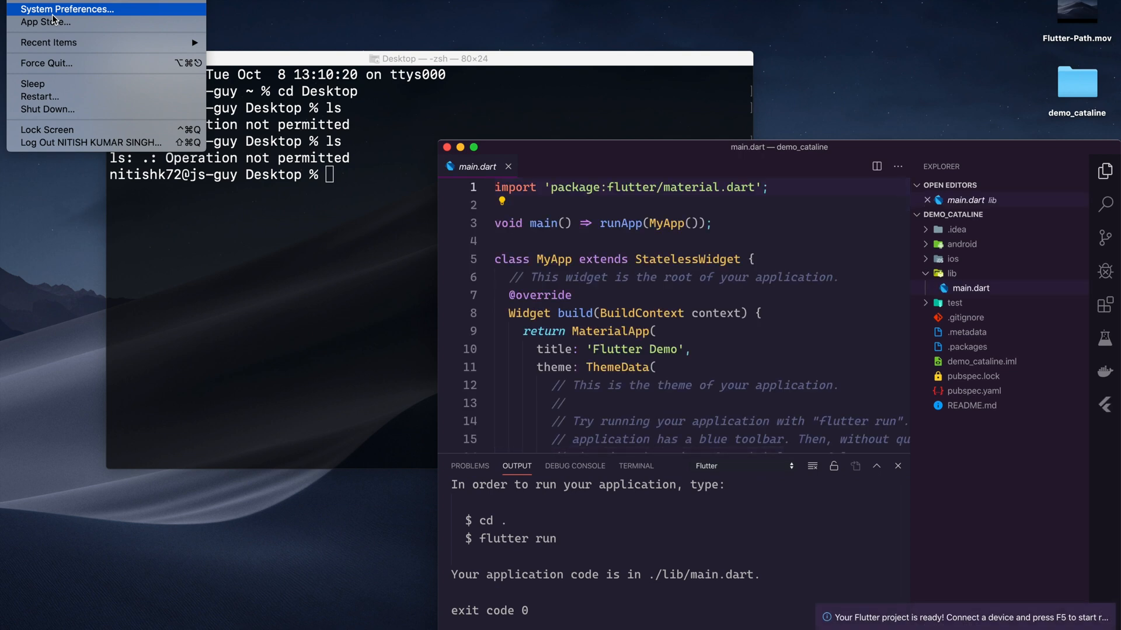
{"action": "left_click", "coordinate": [70, 8]}
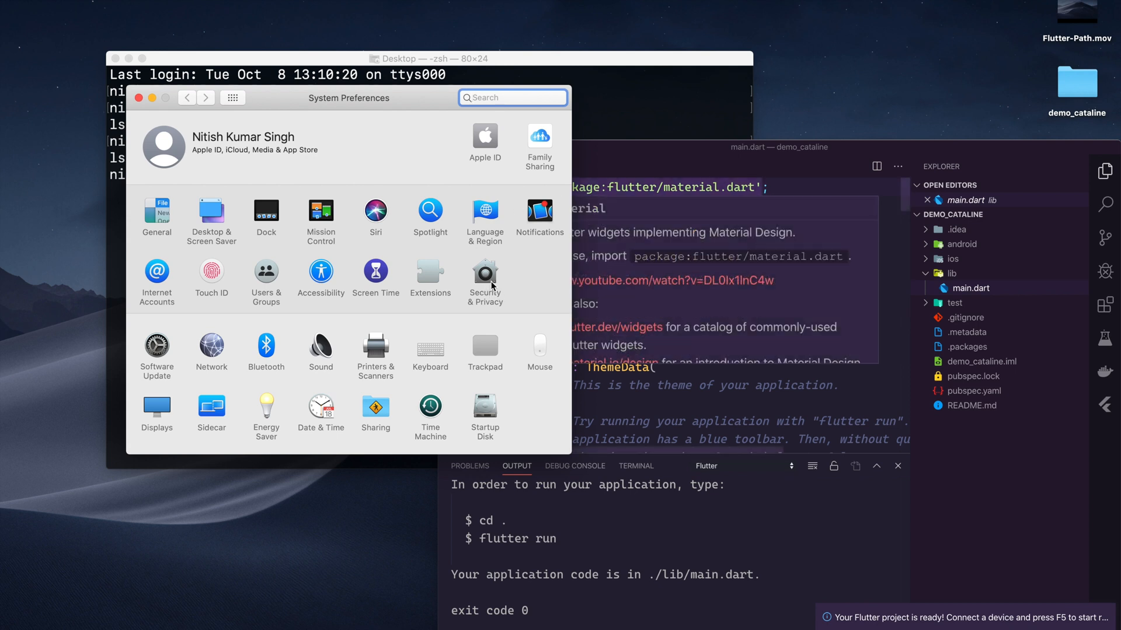
{"action": "left_click", "coordinate": [485, 271]}
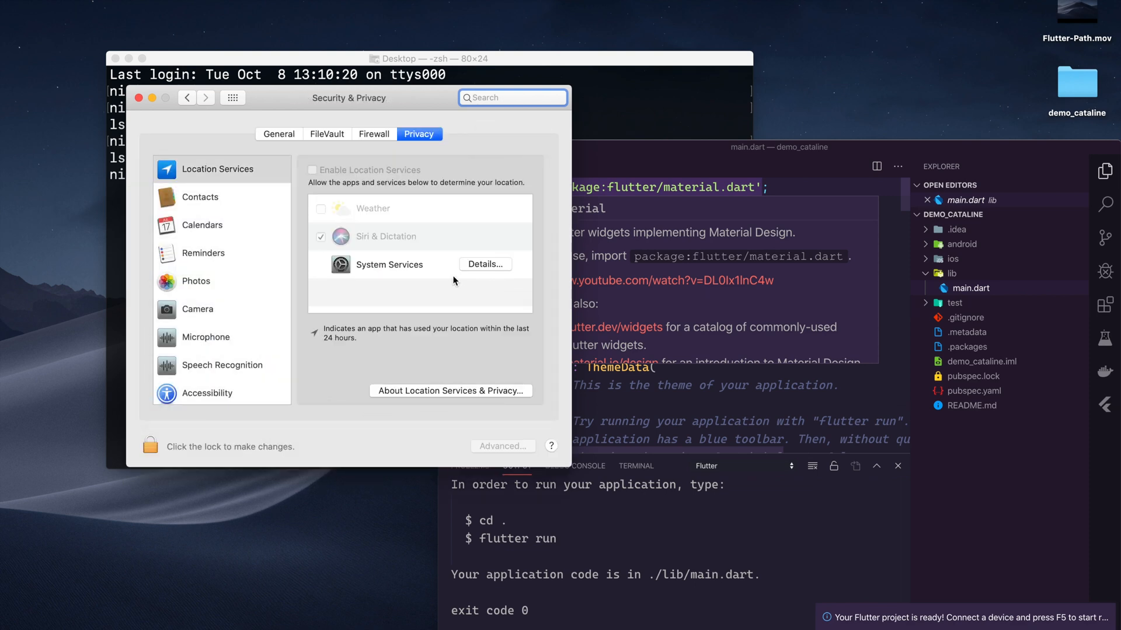
{"action": "left_click", "coordinate": [149, 445]}
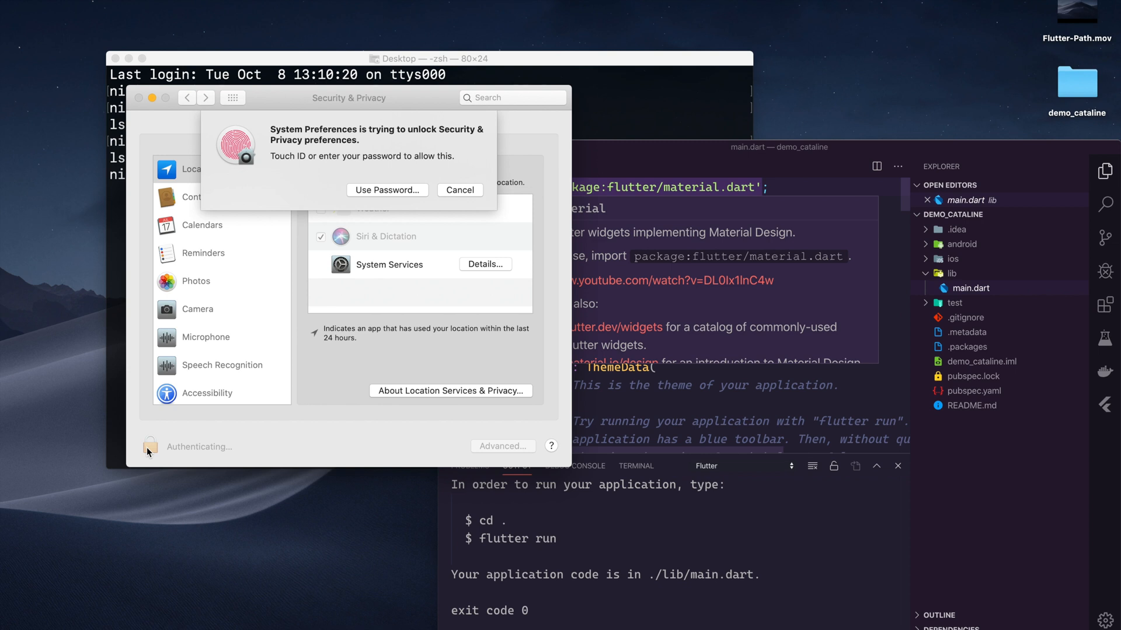
{"action": "mouse_move", "coordinate": [337, 267]}
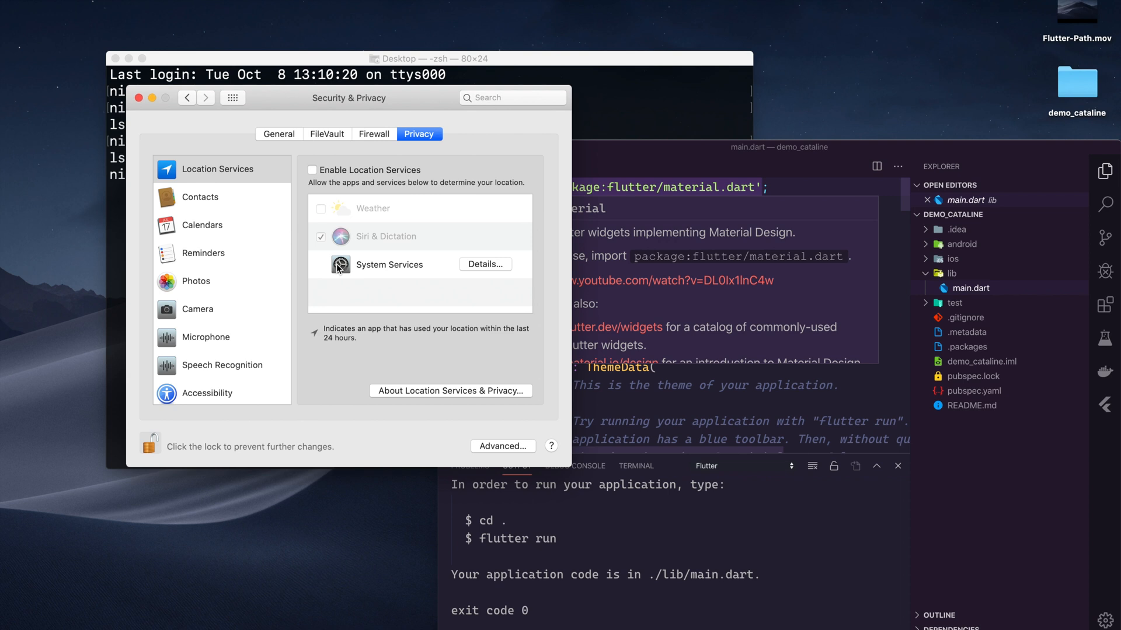
Step: Show Full Disk Access, enable Terminal, and quit Terminal so access applies
{"action": "scroll", "scroll_direction": "down", "scroll_amount": 3}
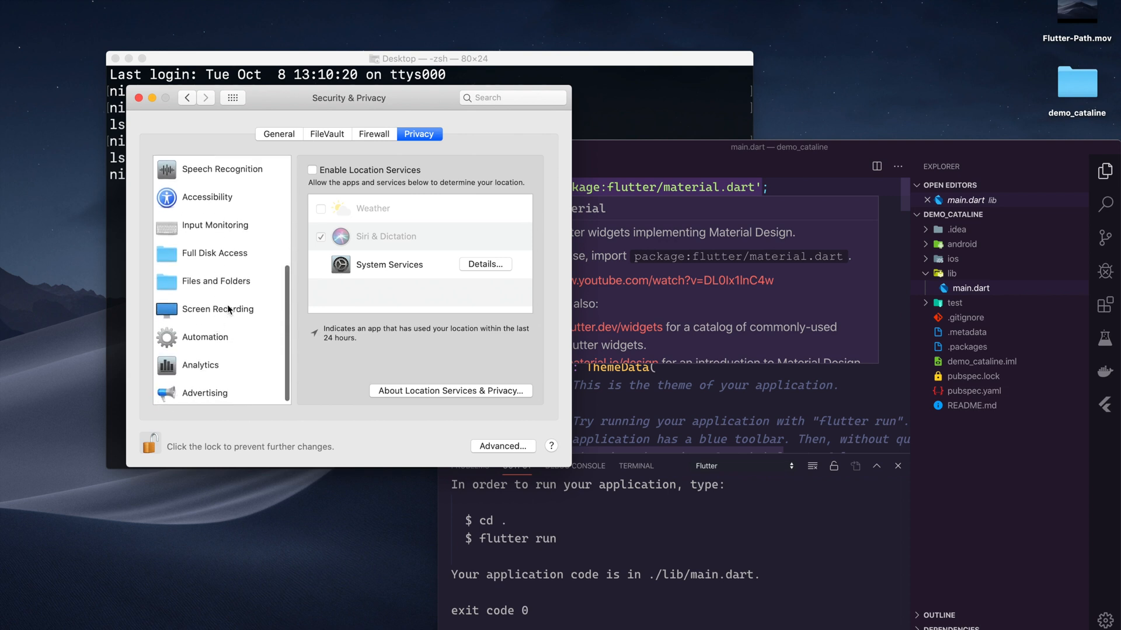
{"action": "left_click", "coordinate": [214, 253]}
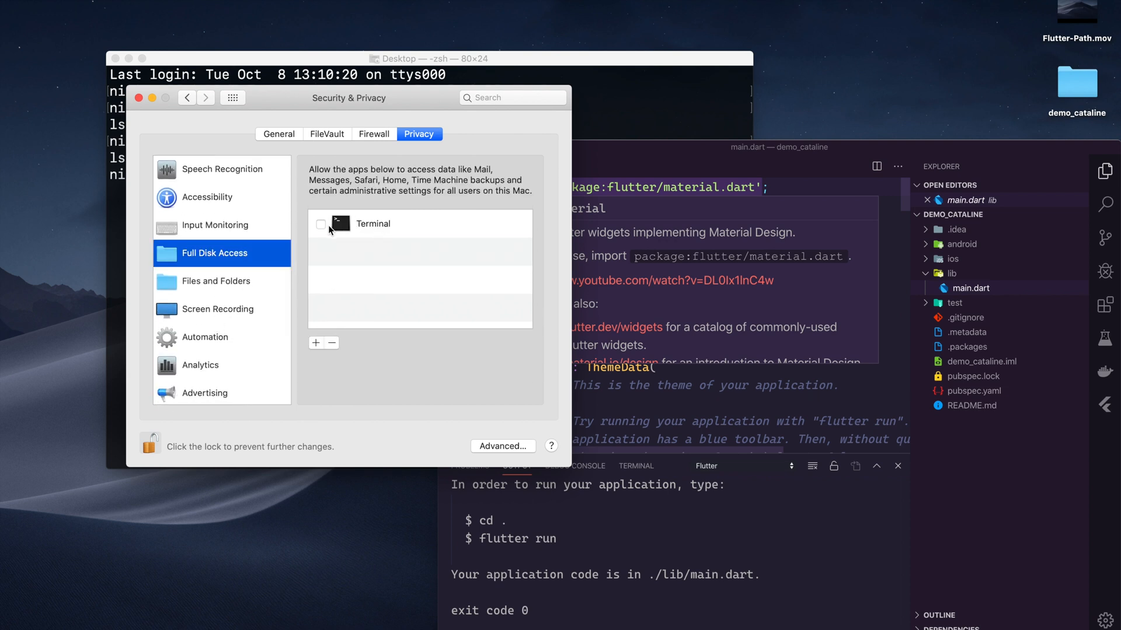
{"action": "left_click", "coordinate": [321, 224]}
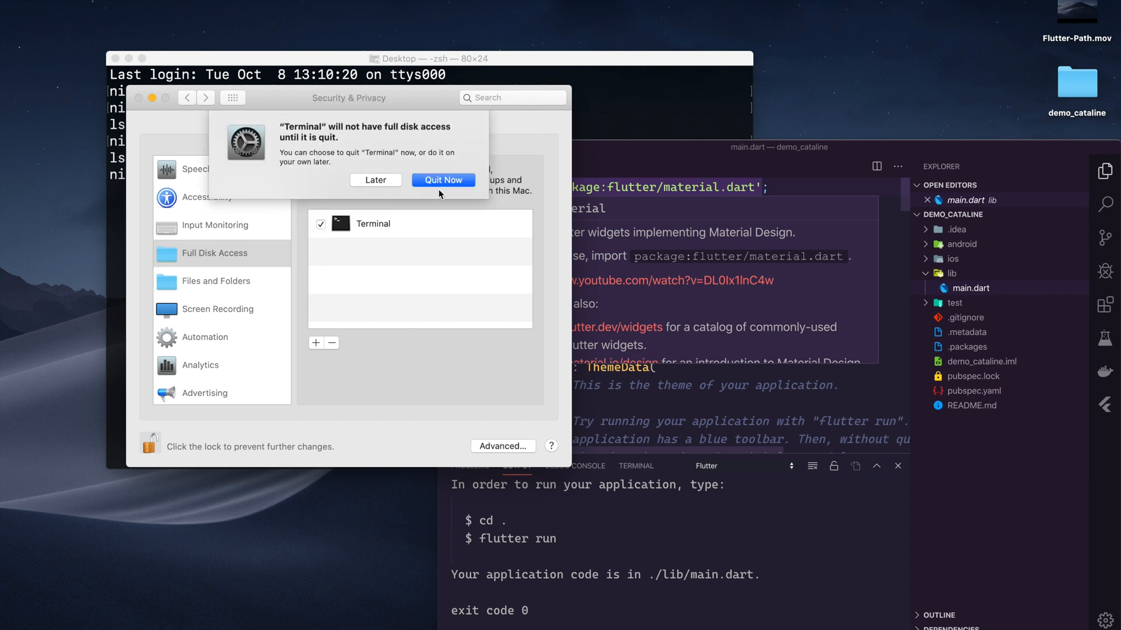
{"action": "mouse_move", "coordinate": [427, 183]}
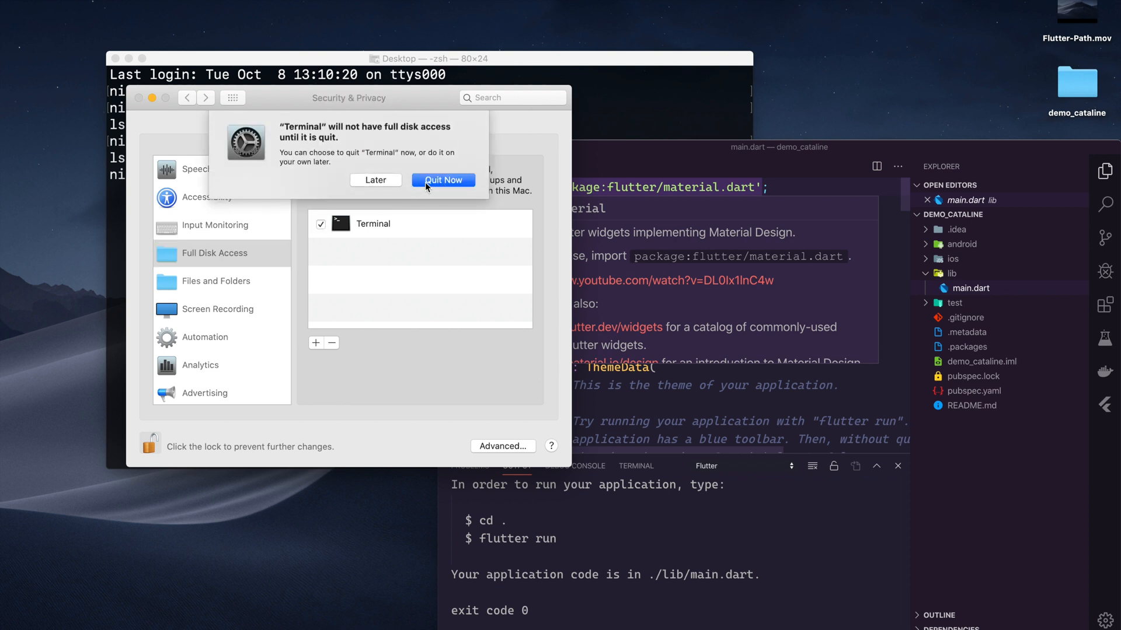
{"action": "left_click", "coordinate": [442, 180]}
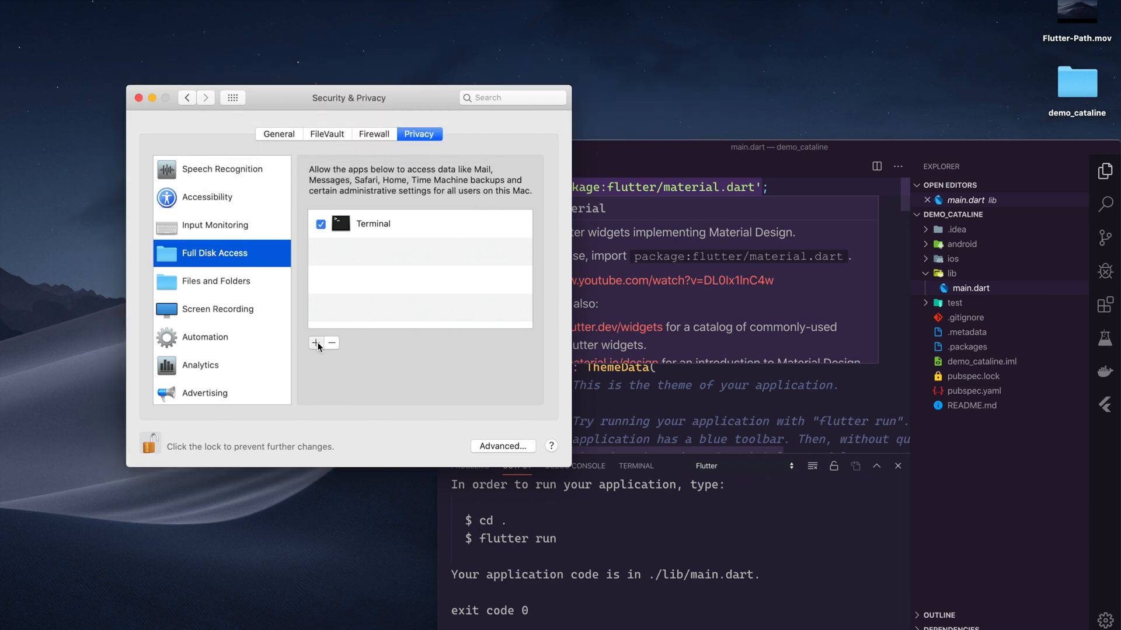
Step: Add Xcode to the Full Disk Access list from the Applications picker
{"action": "left_click", "coordinate": [316, 343]}
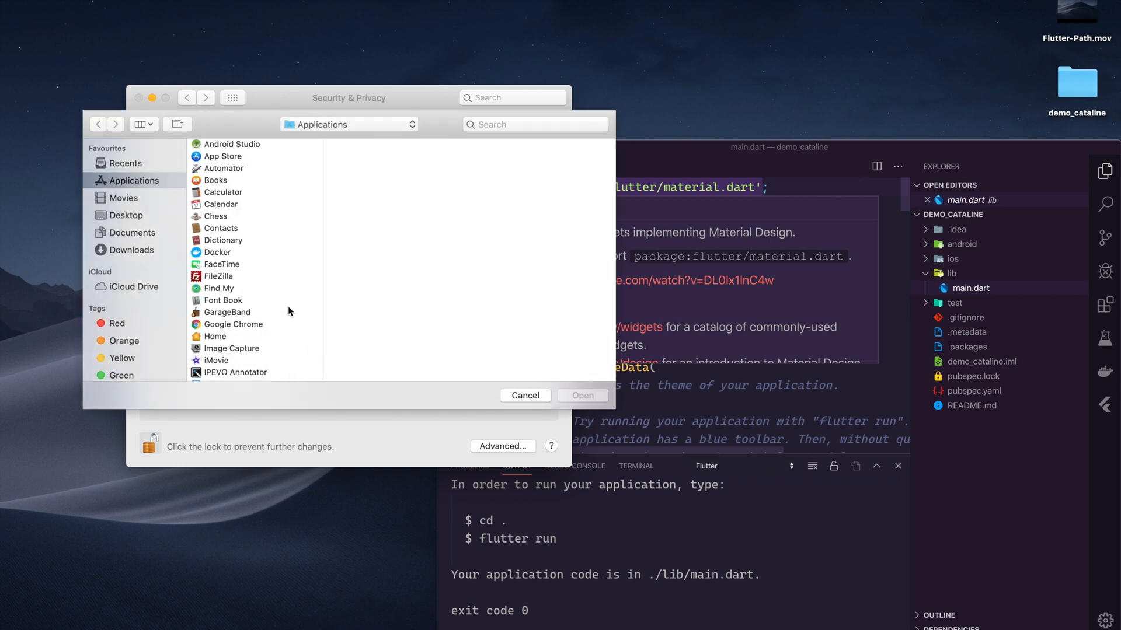
{"action": "mouse_move", "coordinate": [231, 151]}
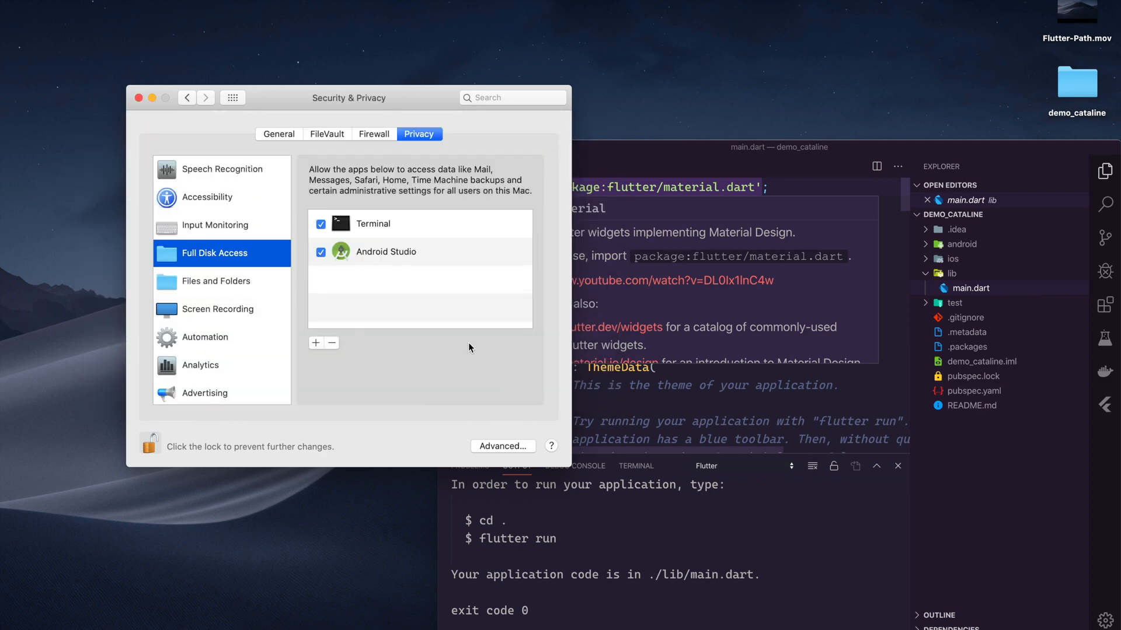
{"action": "left_click", "coordinate": [315, 343]}
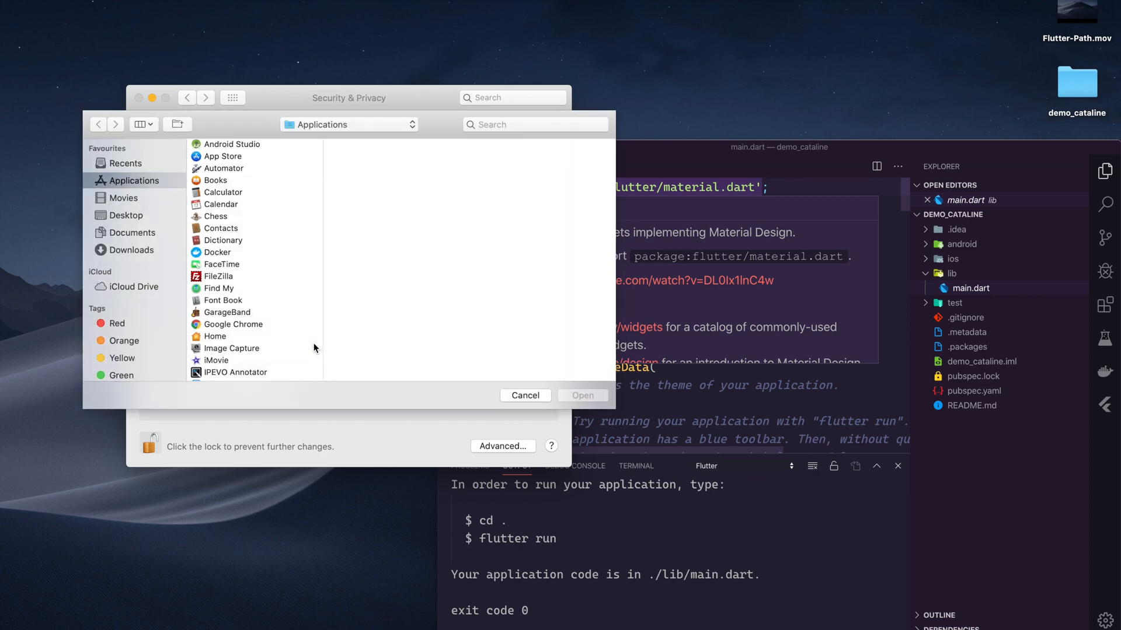
{"action": "scroll", "scroll_direction": "down", "scroll_amount": 3}
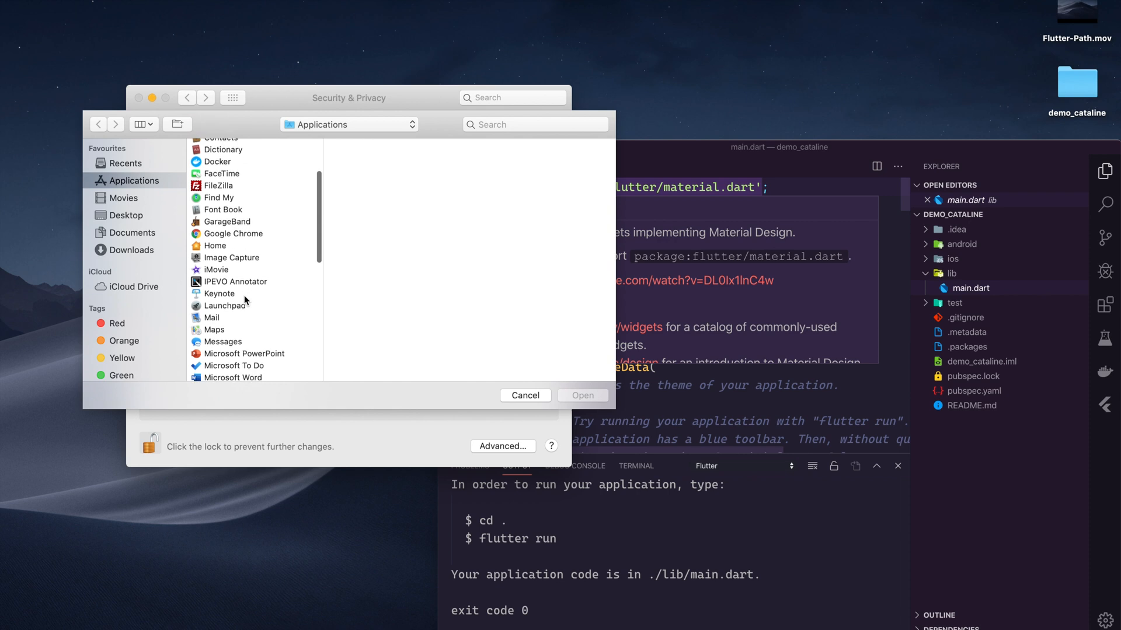
{"action": "scroll", "scroll_direction": "down", "scroll_amount": 3}
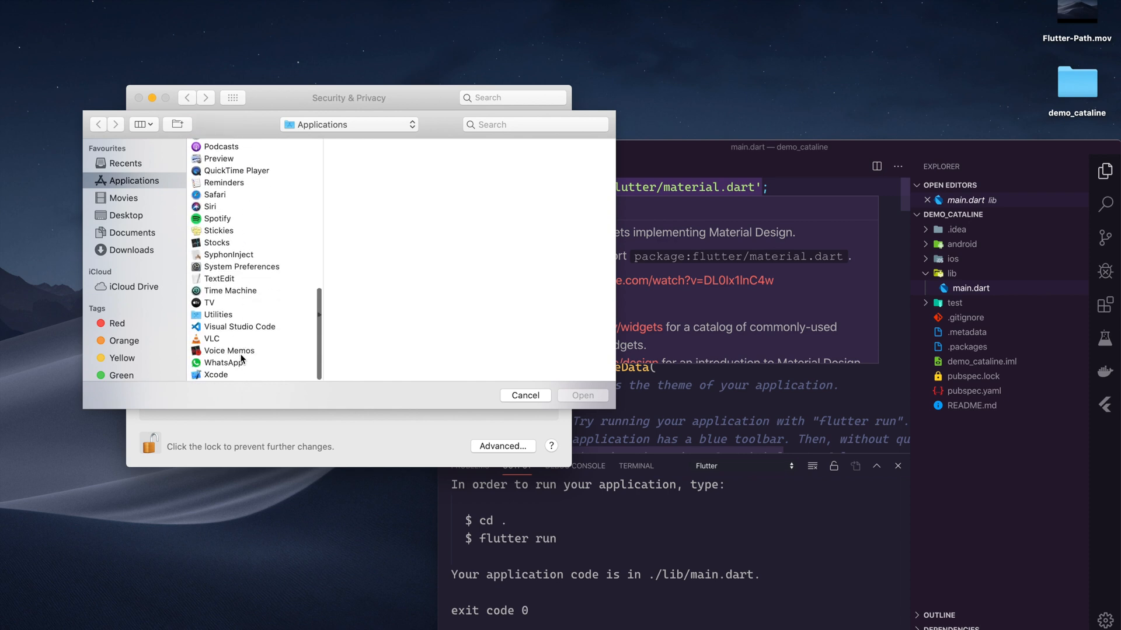
{"action": "mouse_move", "coordinate": [249, 282]}
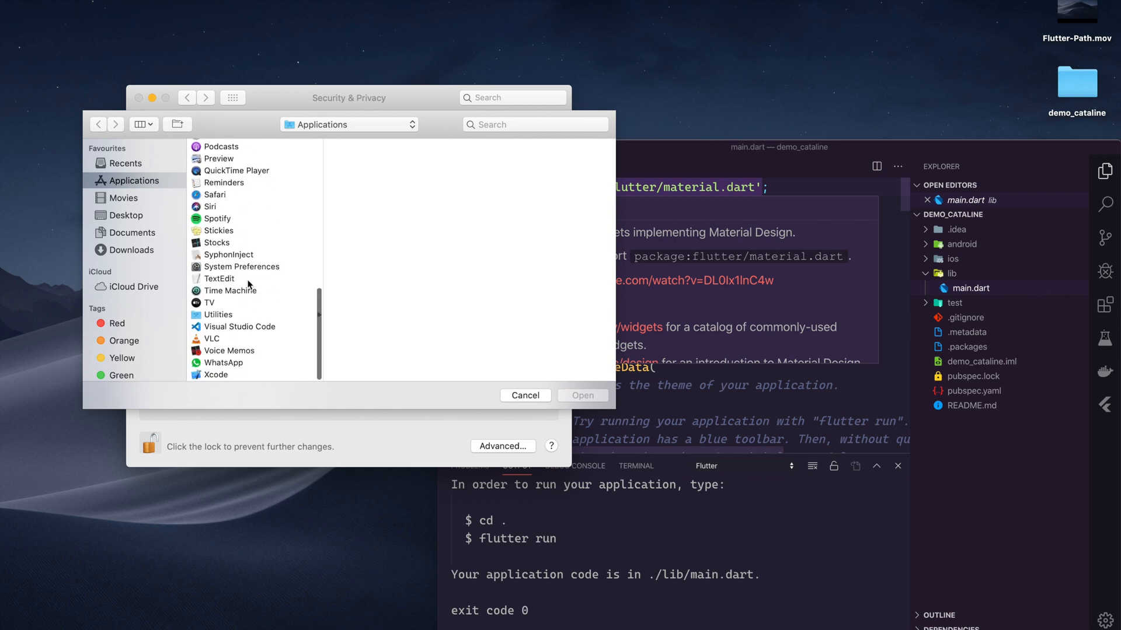
{"action": "mouse_move", "coordinate": [236, 346]}
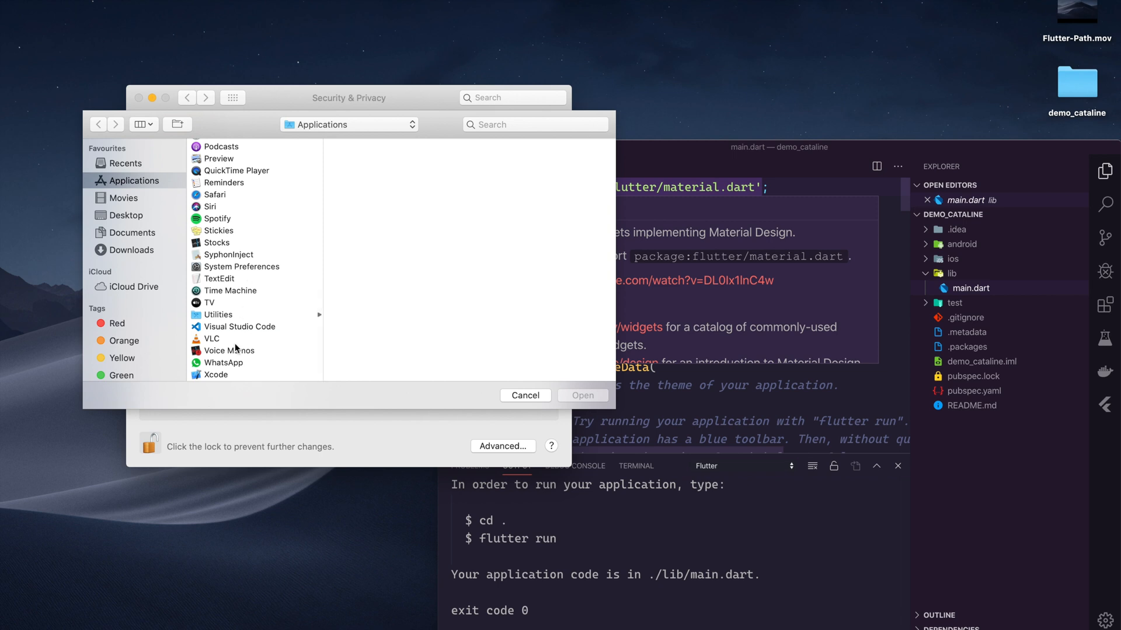
{"action": "left_click", "coordinate": [216, 375]}
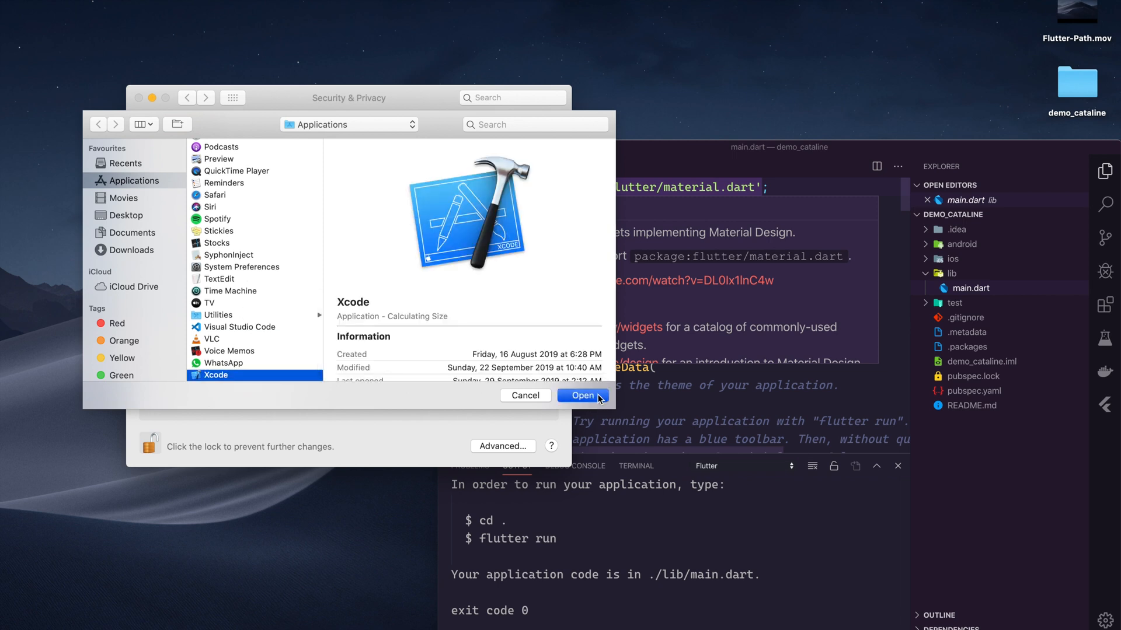
{"action": "left_click", "coordinate": [583, 396]}
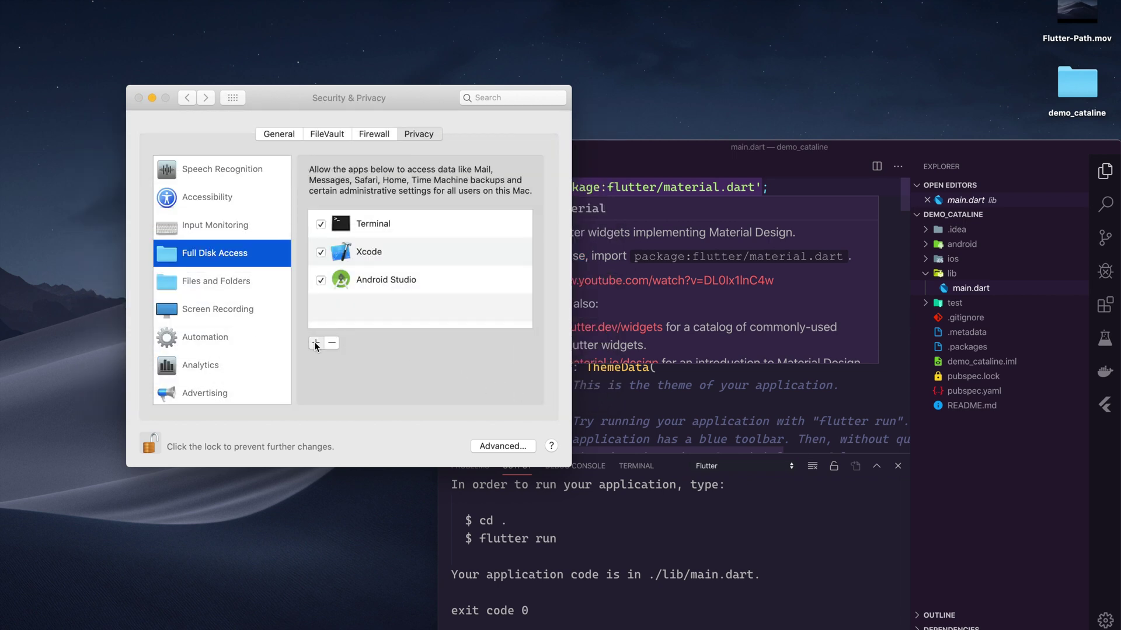
Step: Add Visual Studio Code to Full Disk Access and choose Quit Now
{"action": "left_click", "coordinate": [316, 344]}
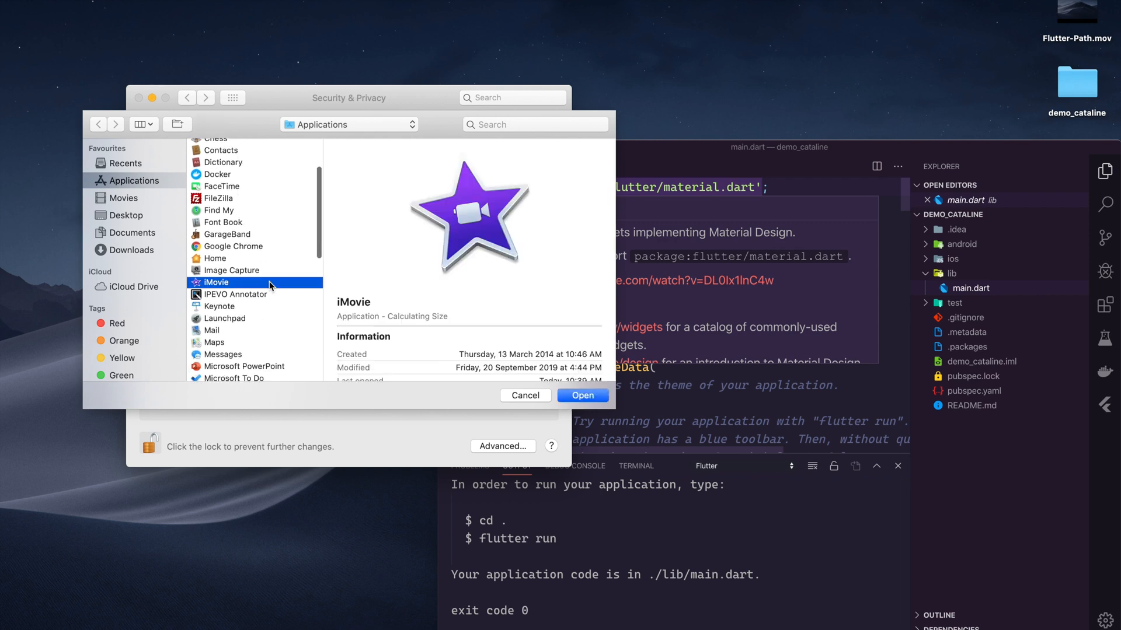
{"action": "scroll", "scroll_direction": "down", "scroll_amount": 3}
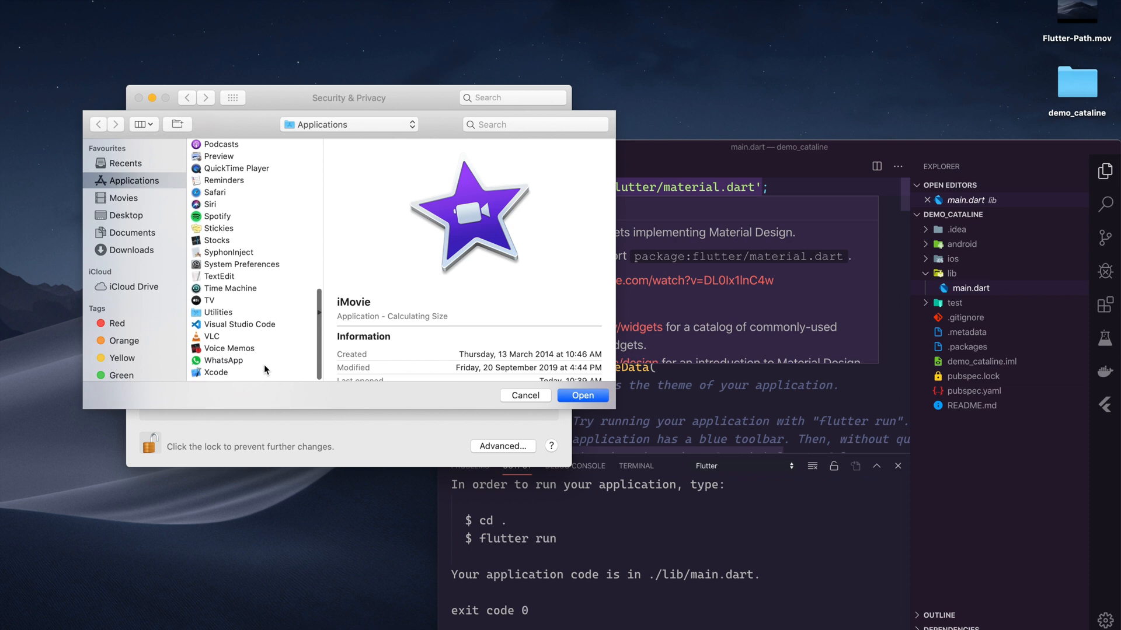
{"action": "left_click", "coordinate": [583, 395]}
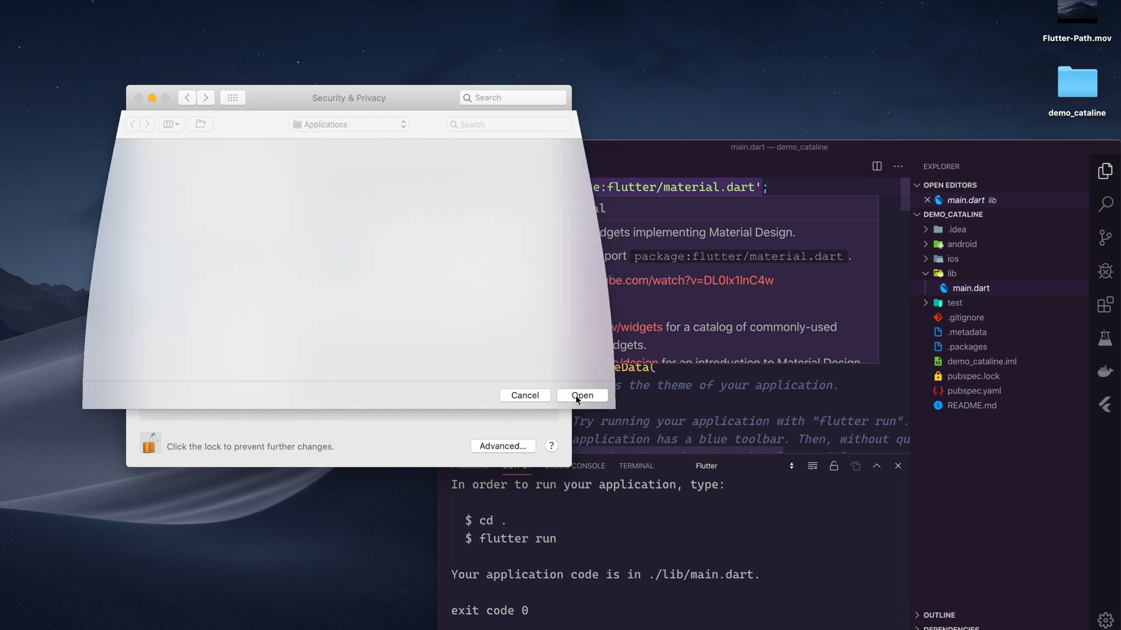
{"action": "left_click", "coordinate": [583, 395]}
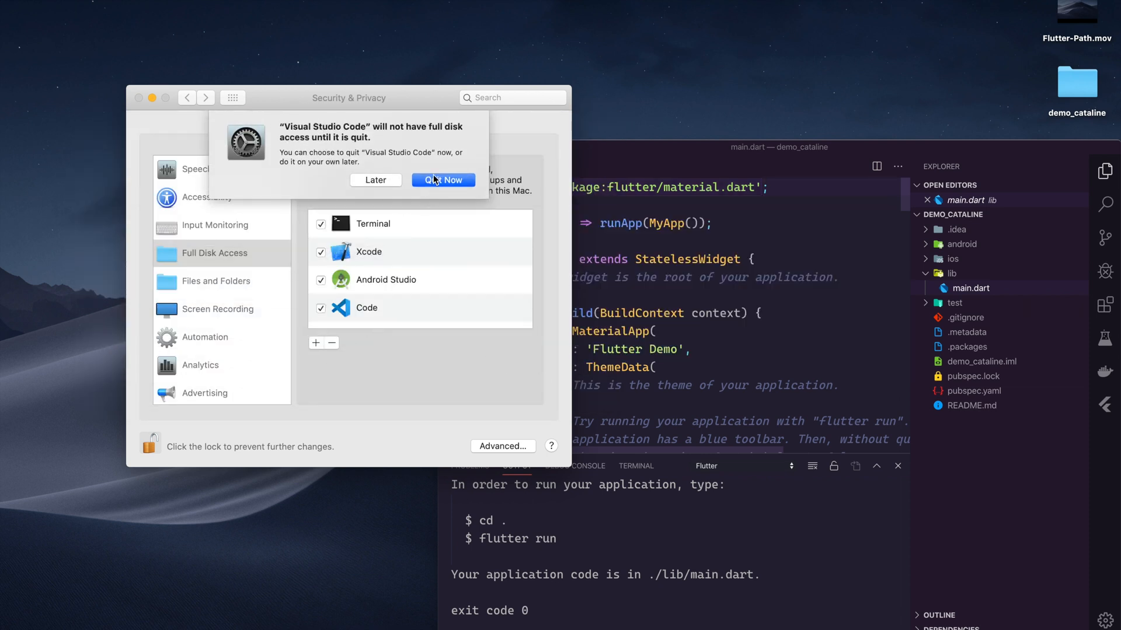
{"action": "left_click", "coordinate": [443, 180]}
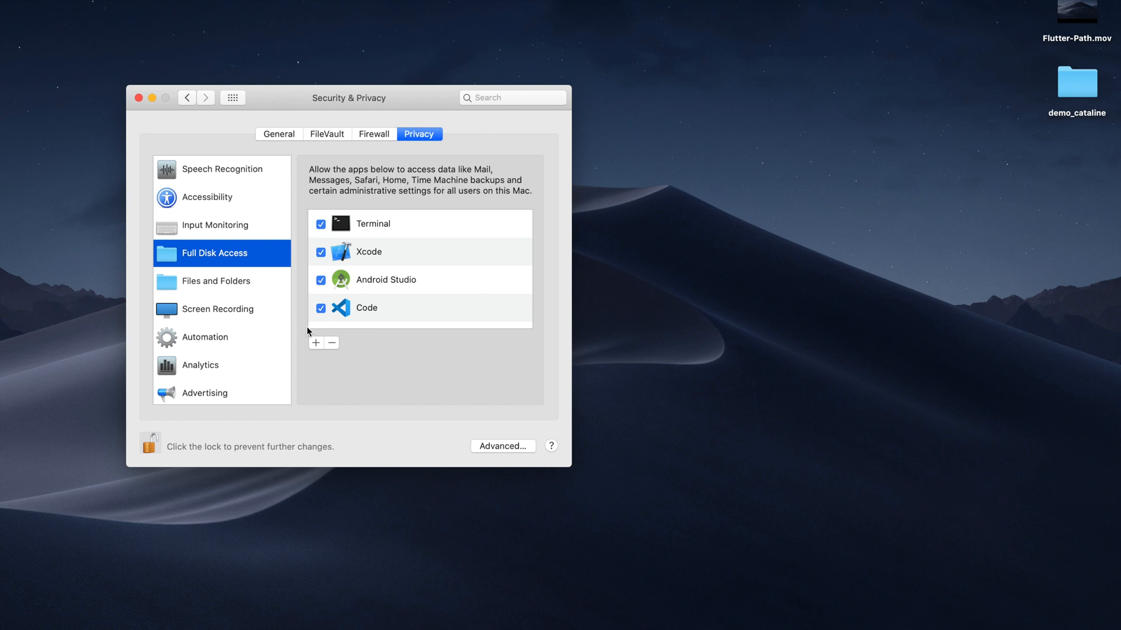
{"action": "left_click", "coordinate": [315, 343]}
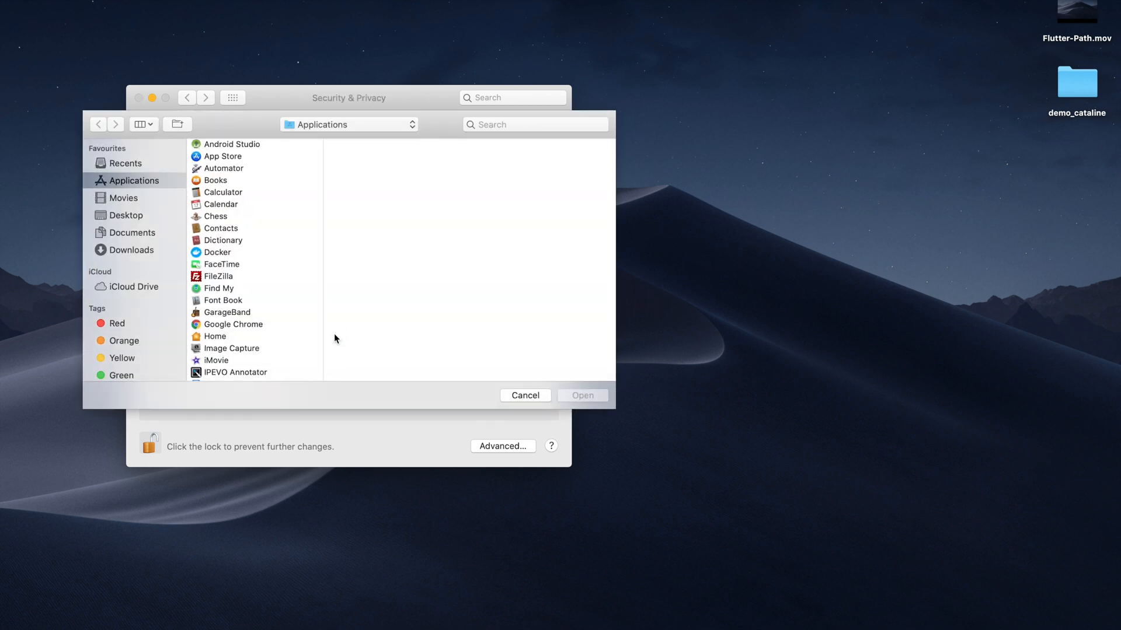
{"action": "scroll", "scroll_direction": "down", "scroll_amount": 3}
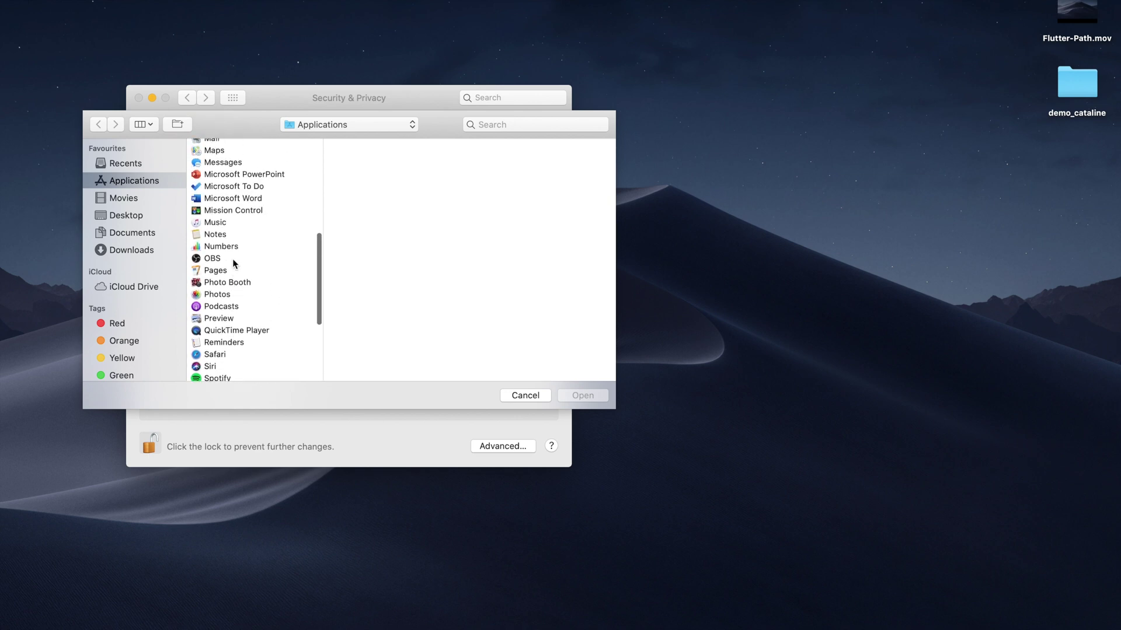
{"action": "scroll", "scroll_direction": "up", "scroll_amount": 3}
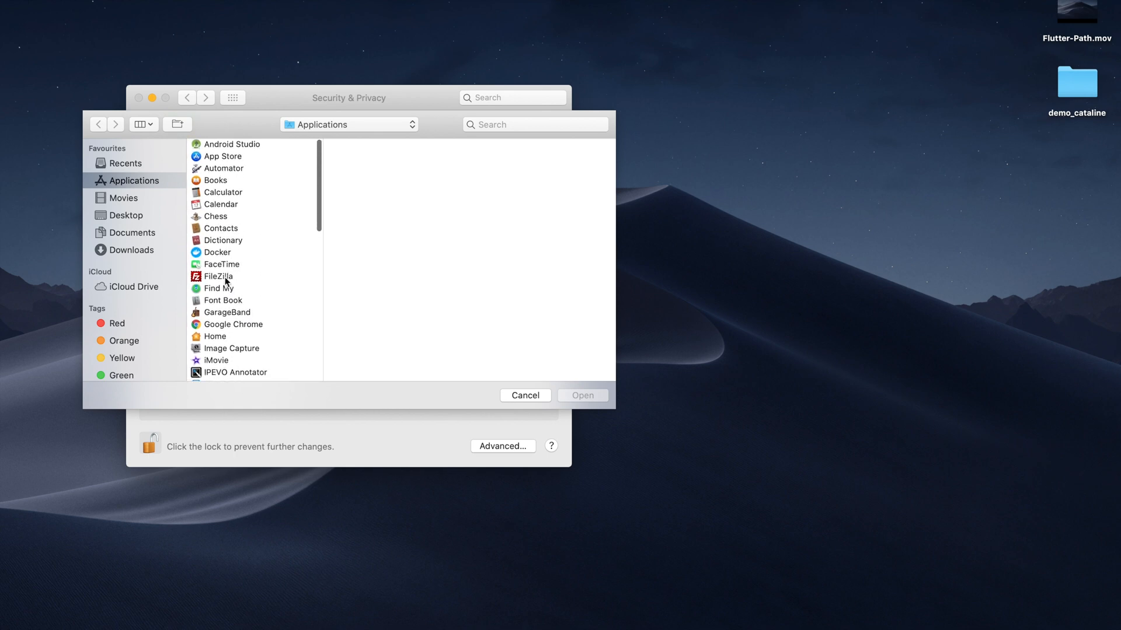
{"action": "left_click", "coordinate": [218, 276]}
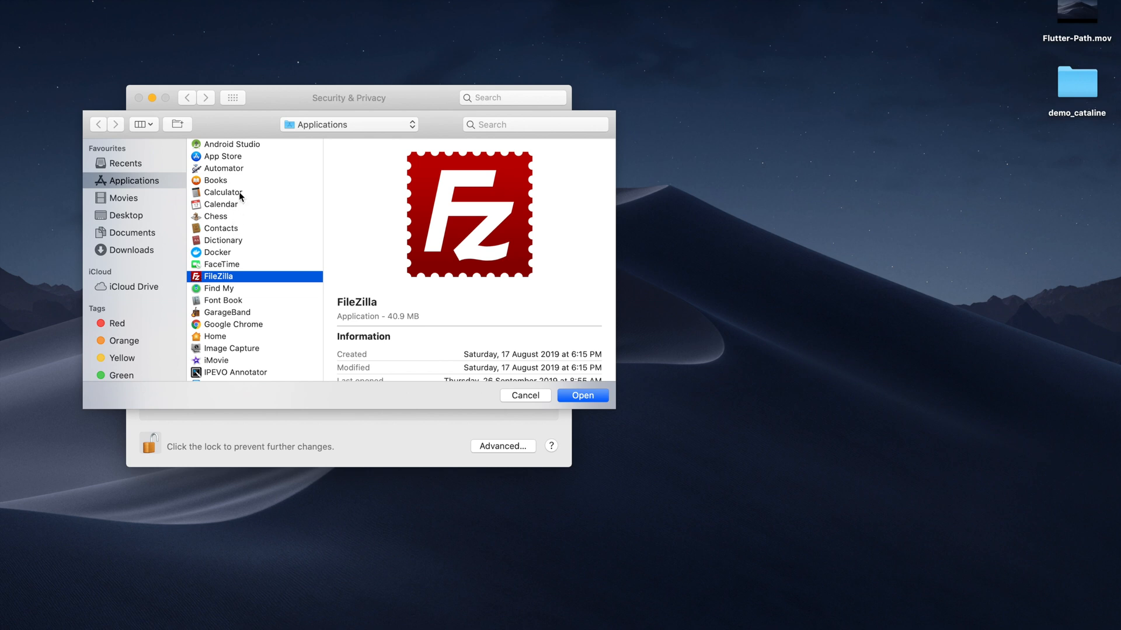
{"action": "mouse_move", "coordinate": [584, 374]}
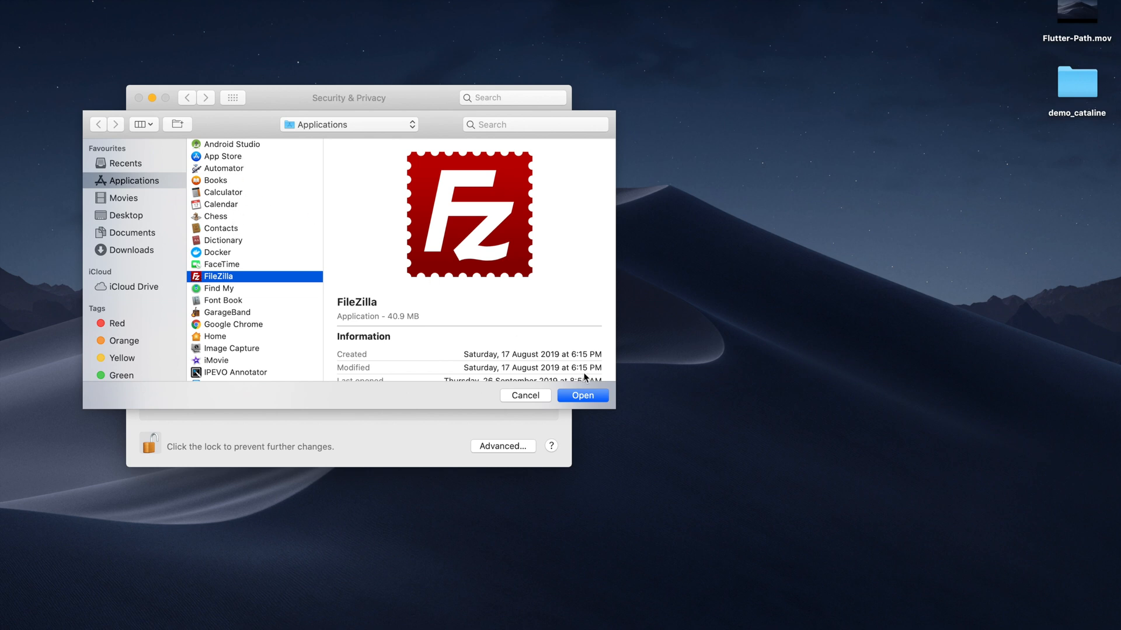
{"action": "mouse_move", "coordinate": [529, 399]}
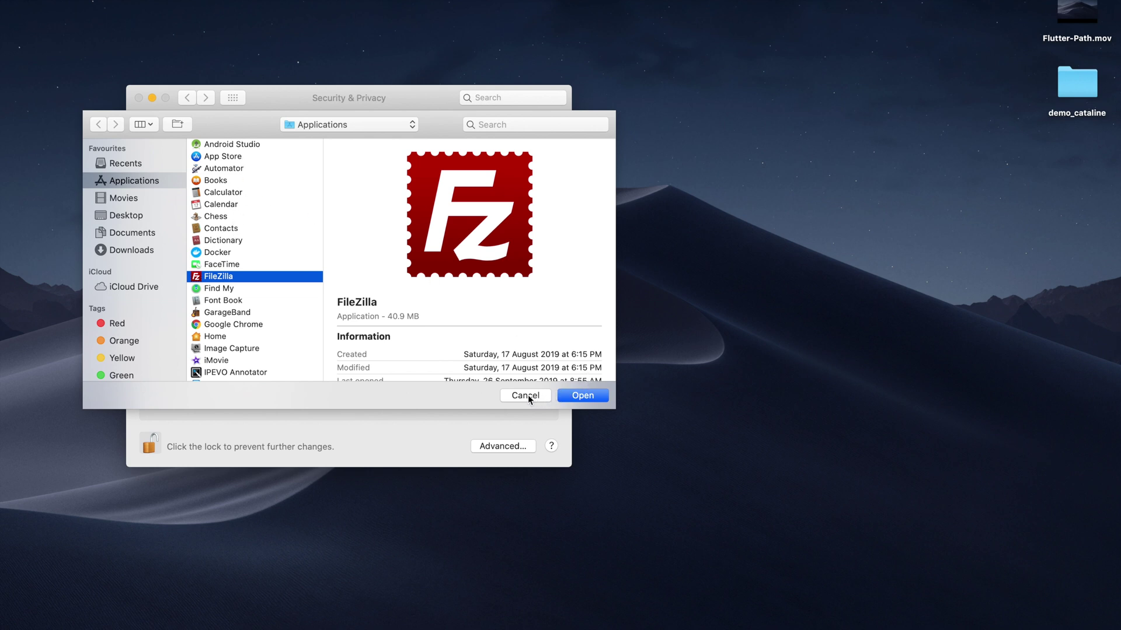
{"action": "left_click", "coordinate": [525, 395]}
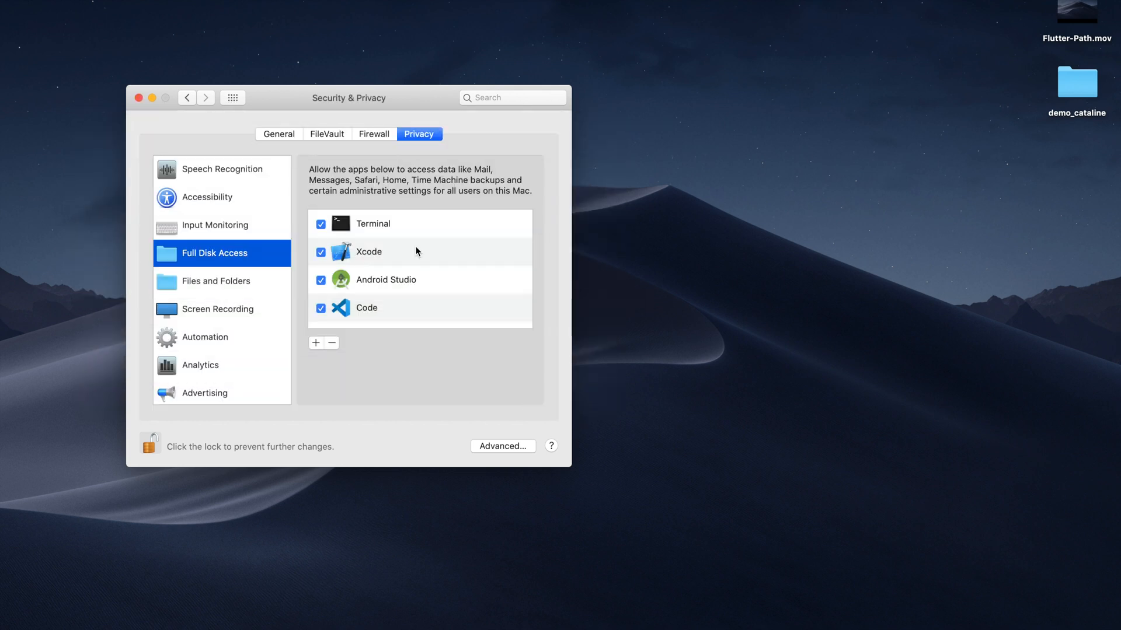
{"action": "mouse_move", "coordinate": [271, 281]}
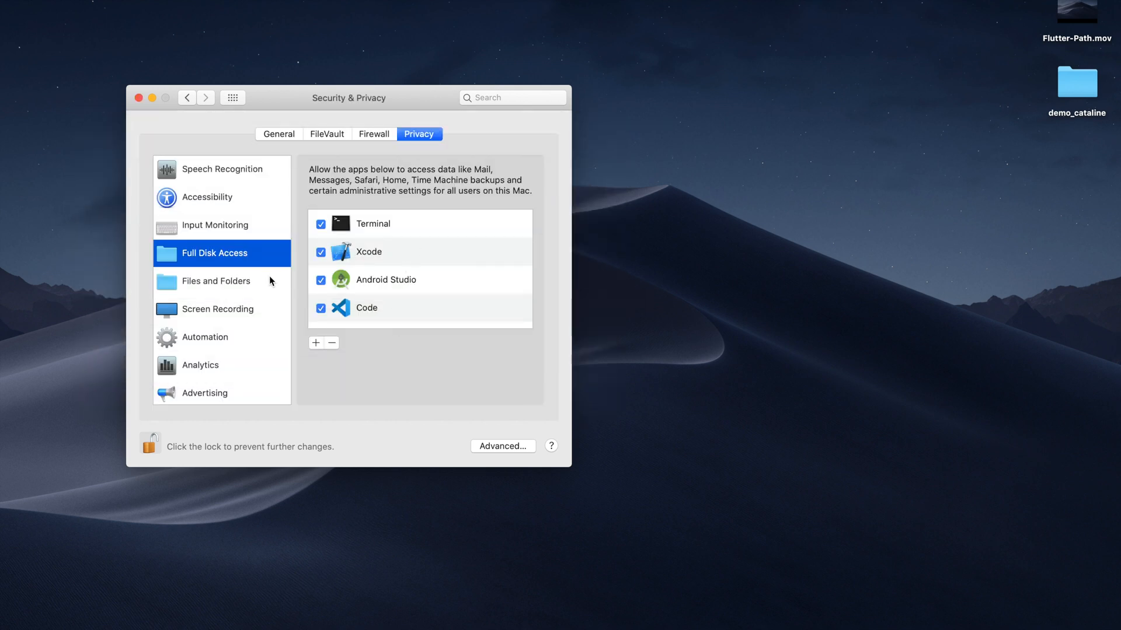
{"action": "scroll", "scroll_direction": "down", "scroll_amount": 3}
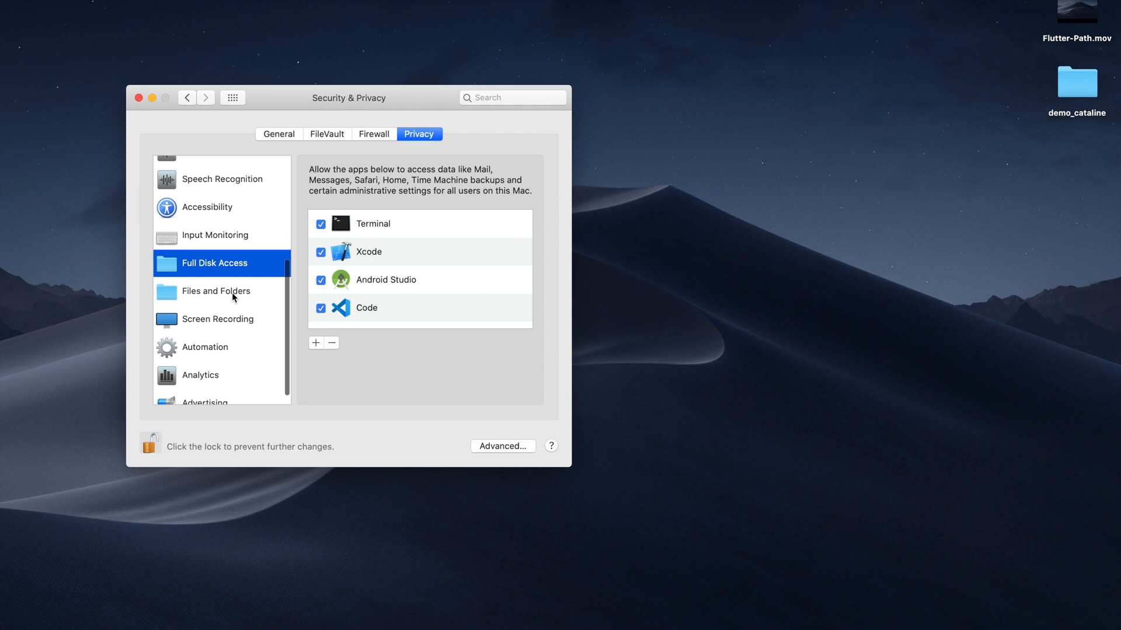
{"action": "left_click", "coordinate": [215, 291]}
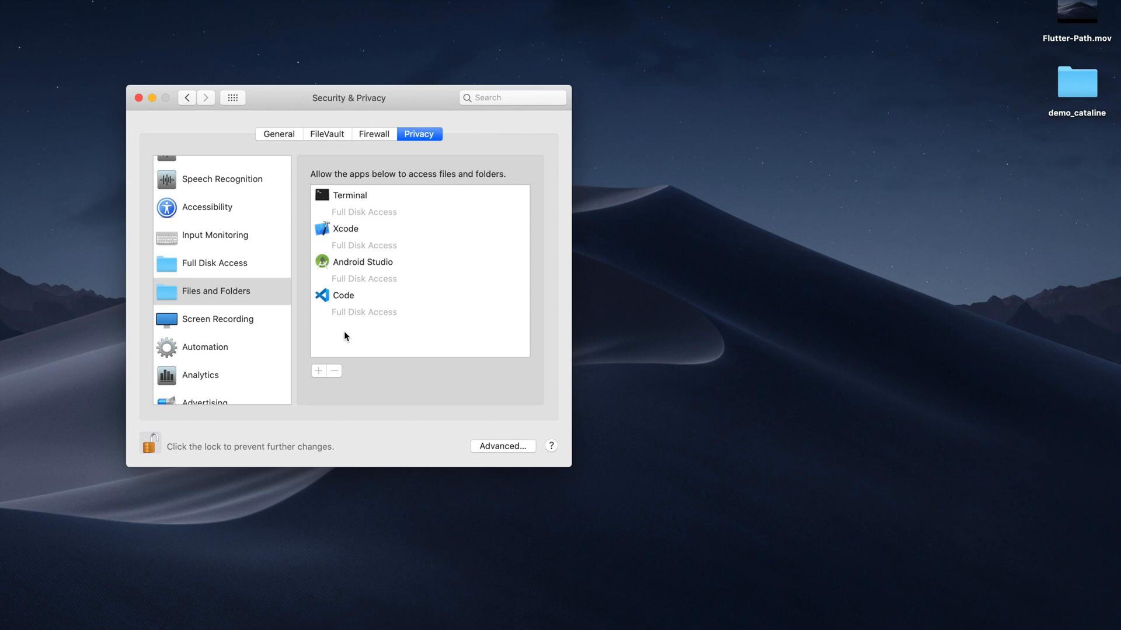
{"action": "mouse_move", "coordinate": [376, 218]}
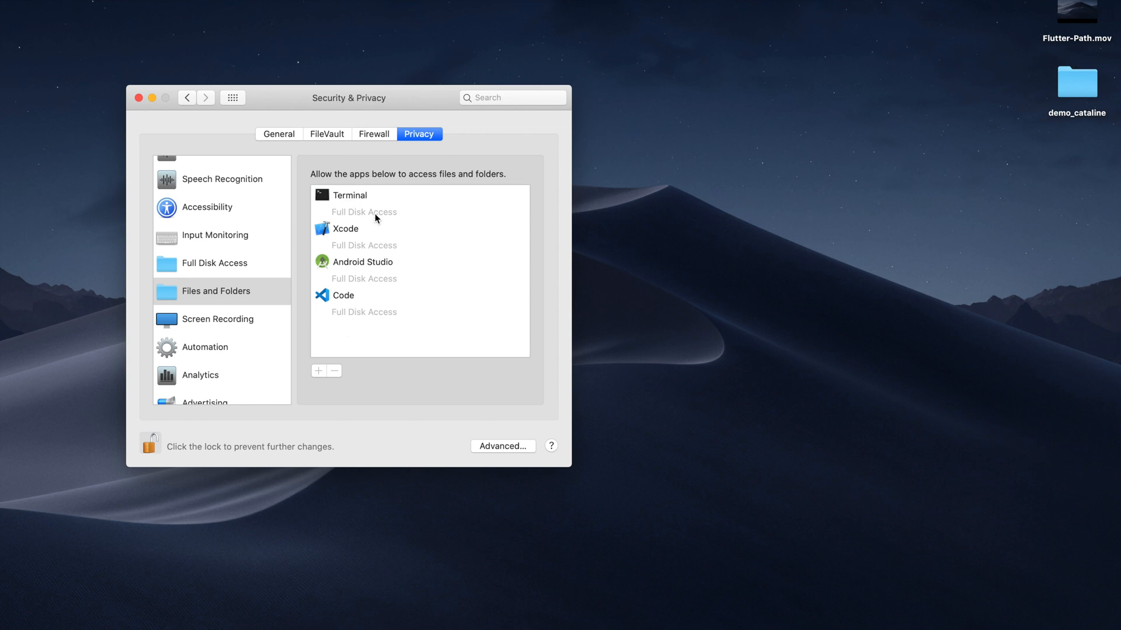
{"action": "mouse_move", "coordinate": [357, 289]}
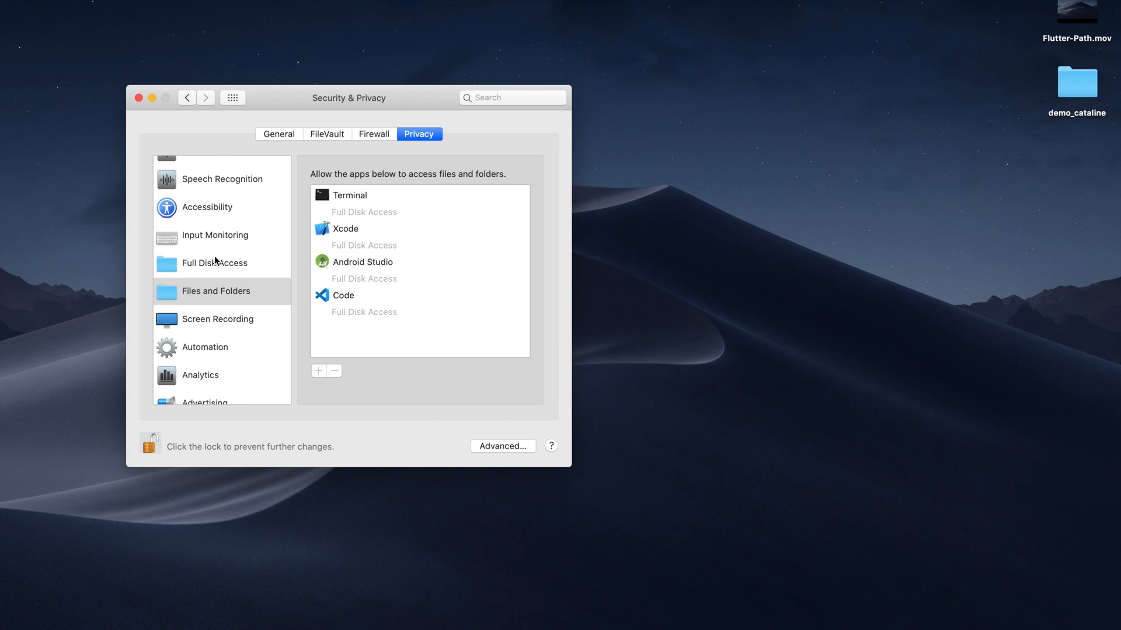
{"action": "left_click", "coordinate": [214, 263]}
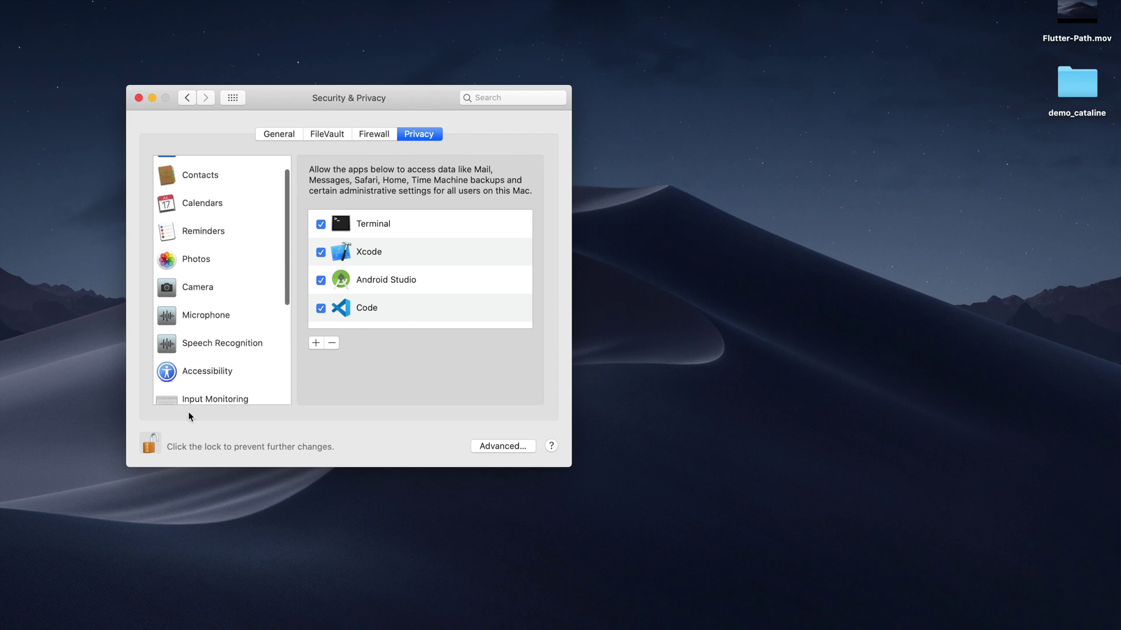
Step: Lock the padlock and close the System Preferences window
{"action": "left_click", "coordinate": [150, 447]}
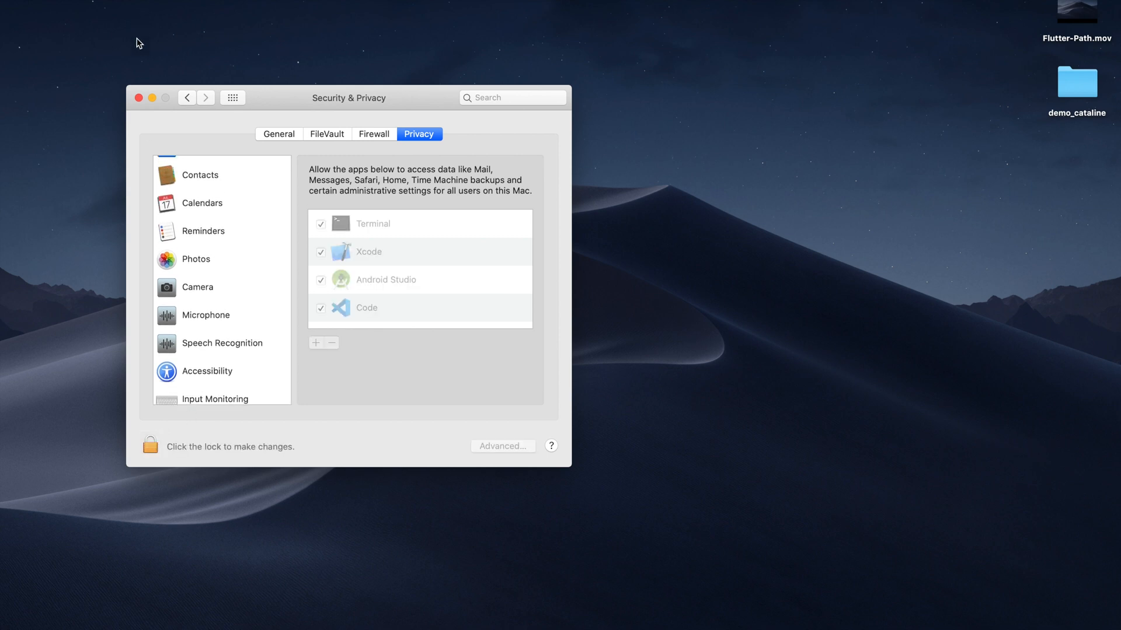
{"action": "left_click", "coordinate": [140, 98]}
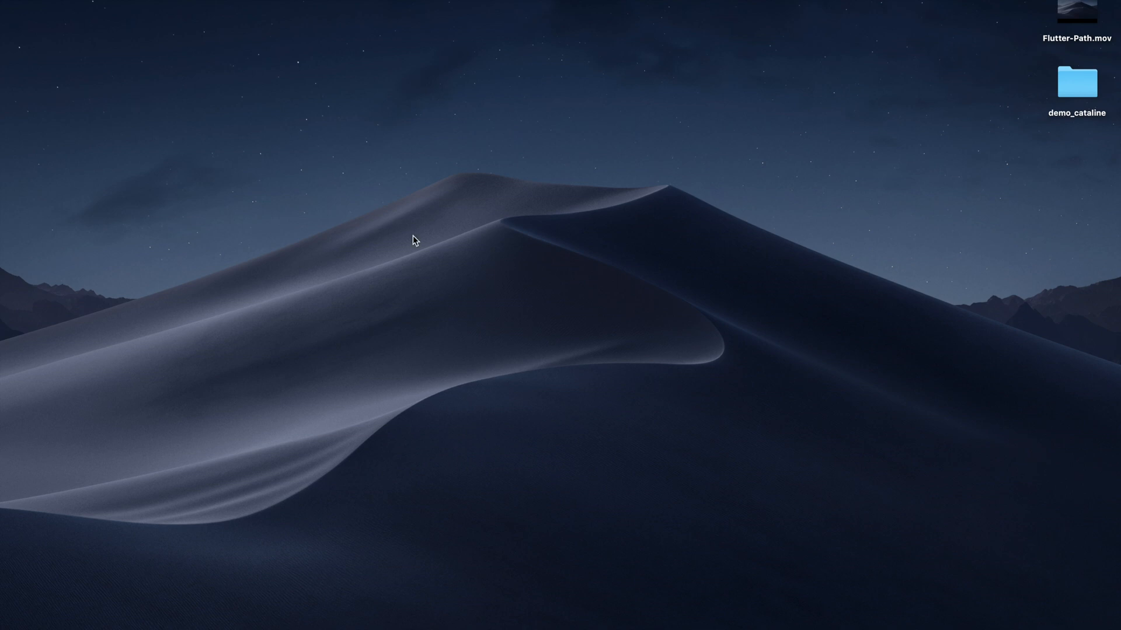